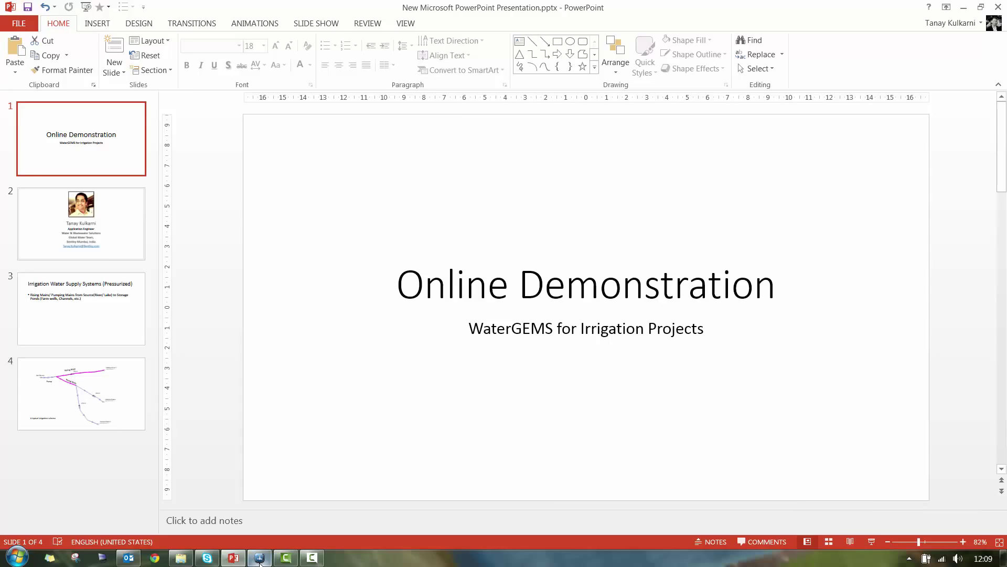
# Switch from the PowerPoint title slide to the WaterGEMS irrigation network model.
pyautogui.click(260, 557)
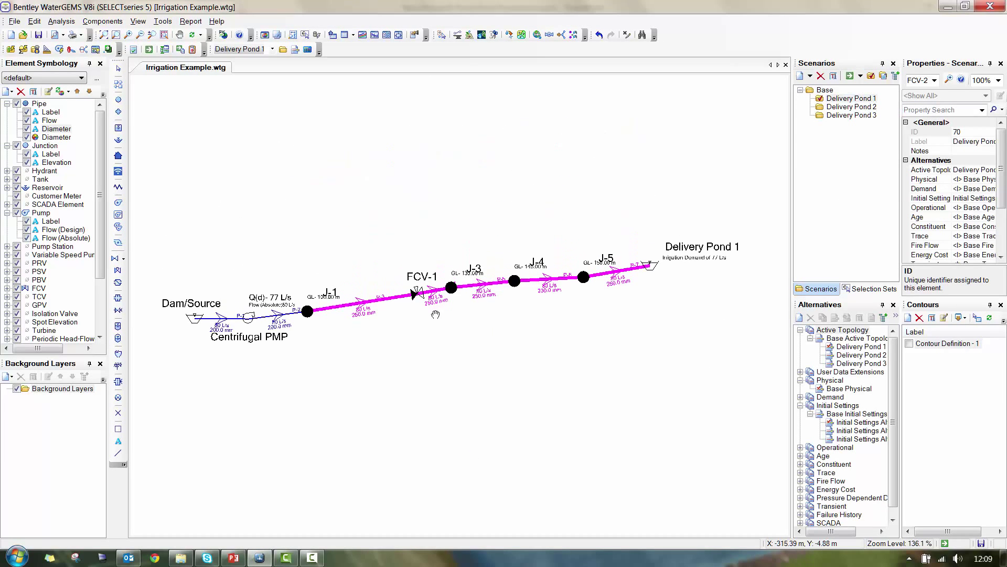
# Inspect the centrifugal pump's properties, then the Delivery Pond 1 reservoir along the pumped line.
pyautogui.scroll(3)
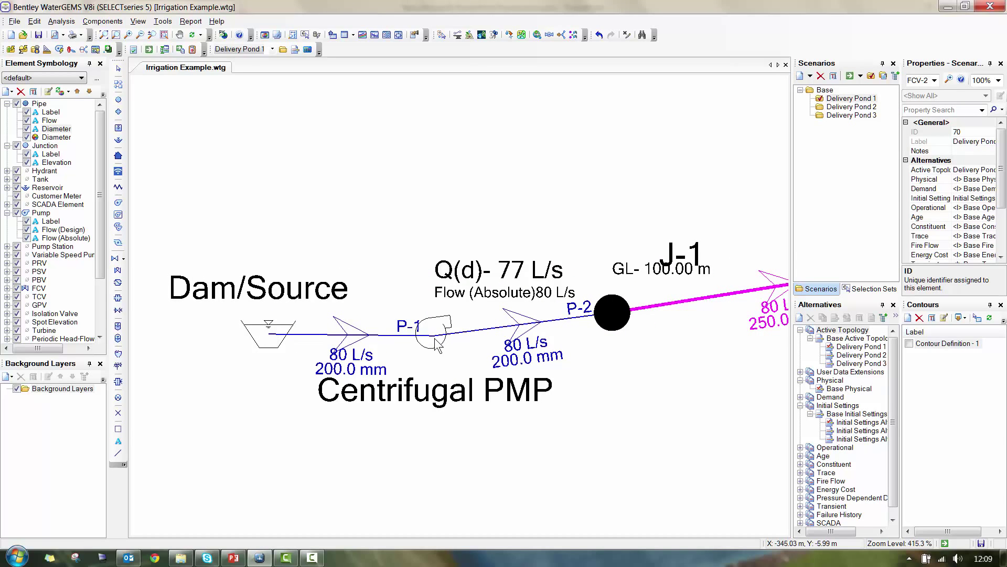
pyautogui.click(432, 332)
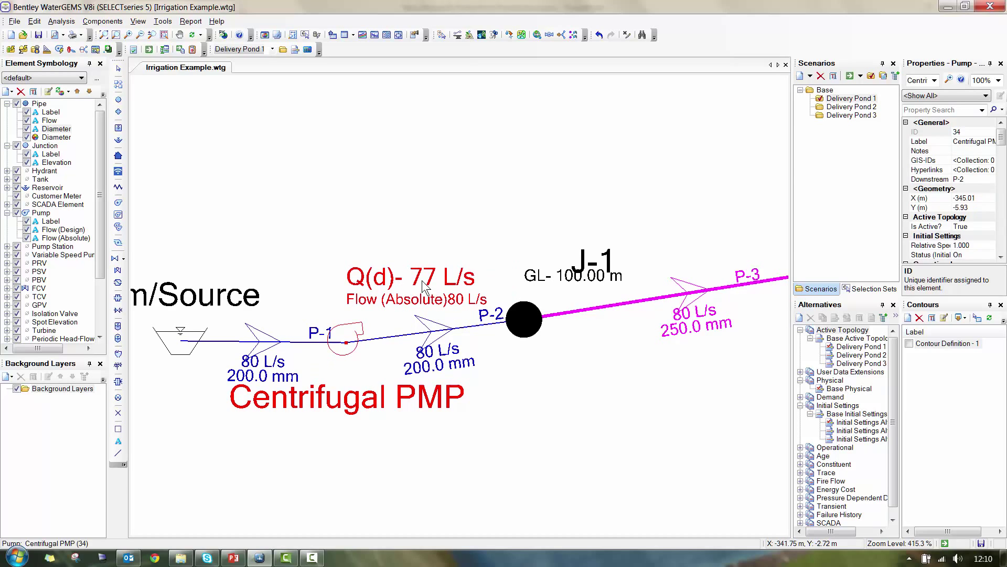
pyautogui.scroll(-3)
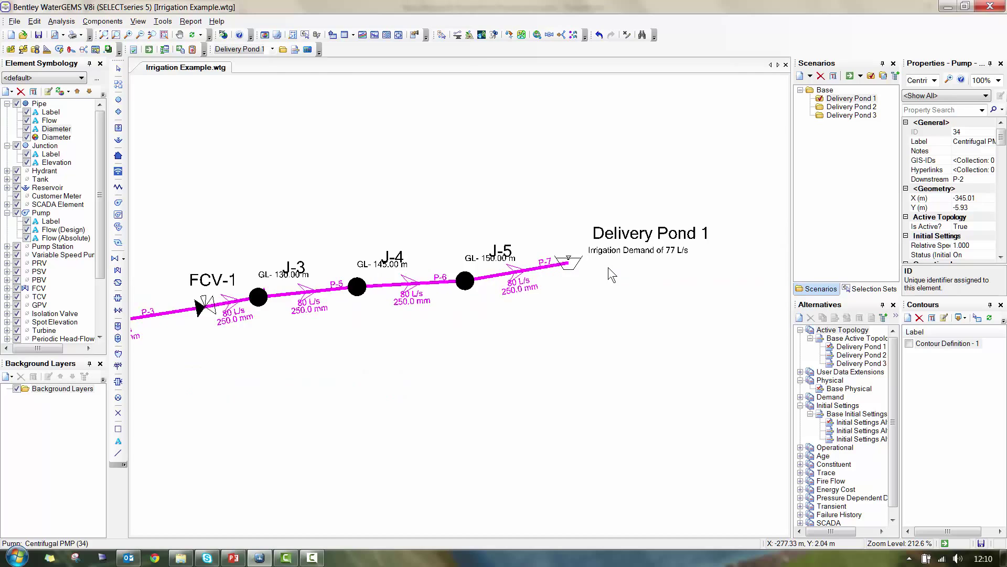
pyautogui.scroll(3)
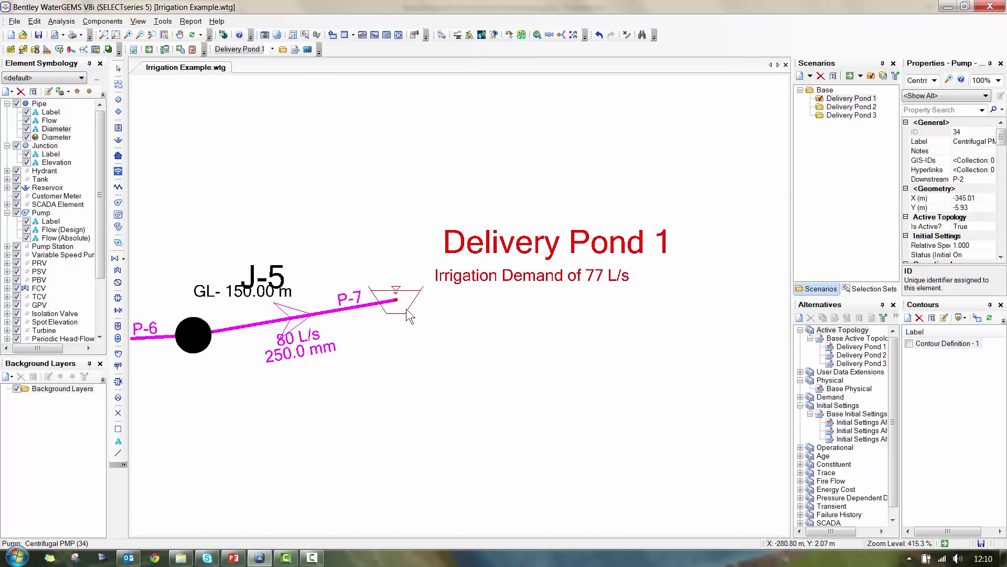
pyautogui.click(399, 298)
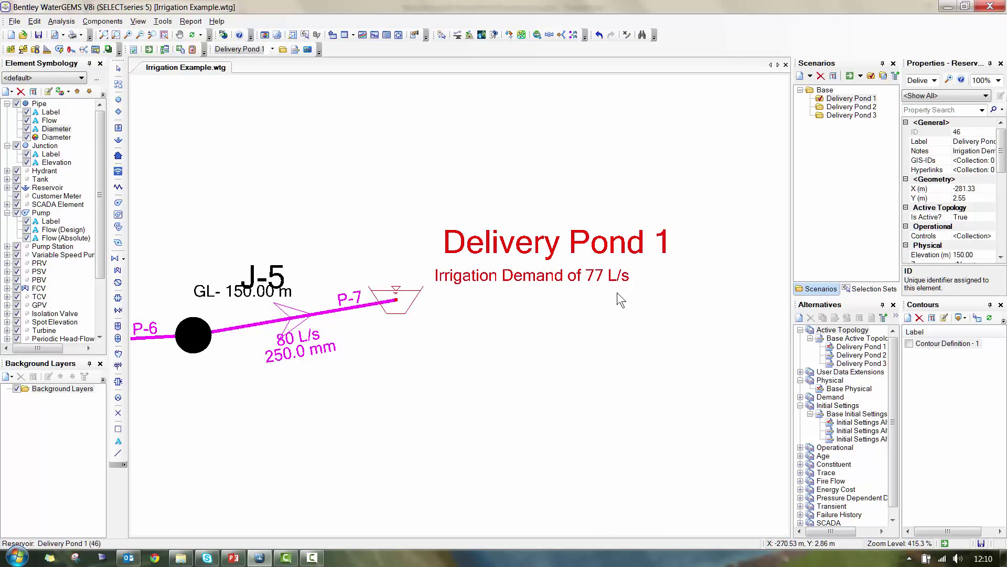
pyautogui.moveTo(514, 353)
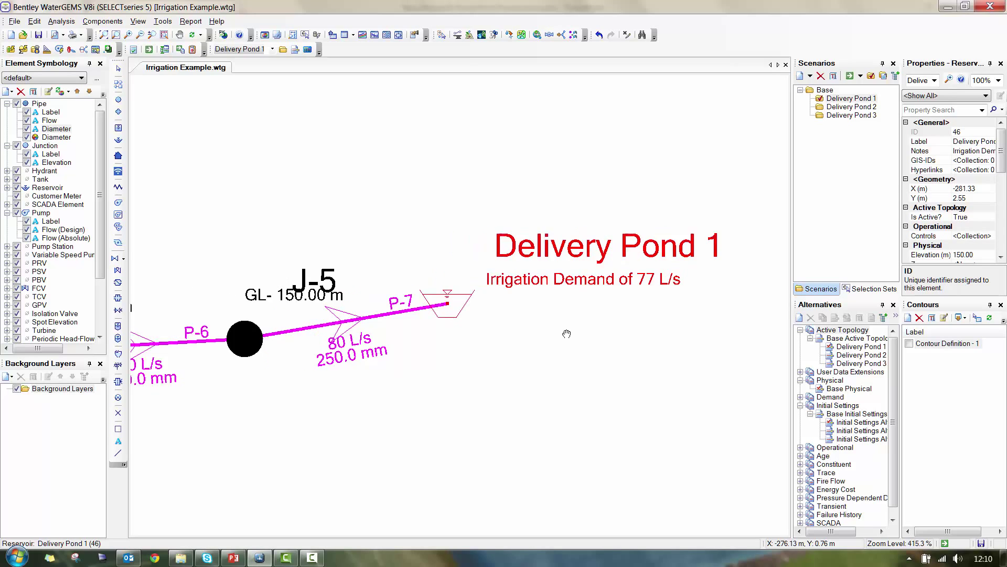
# Inspect valve FCV-1's properties and scroll to the Pump Definition setting.
pyautogui.scroll(-3)
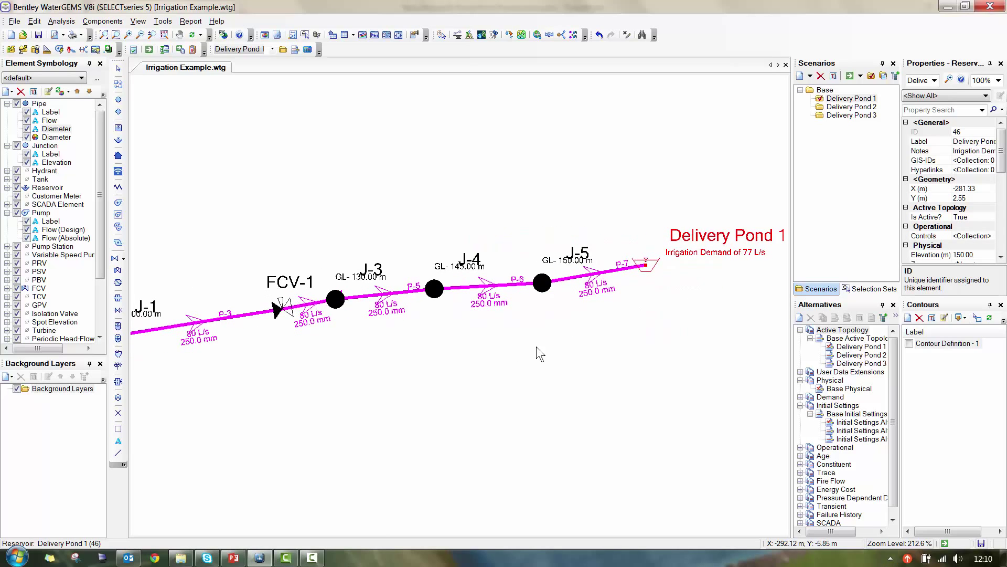
pyautogui.click(281, 309)
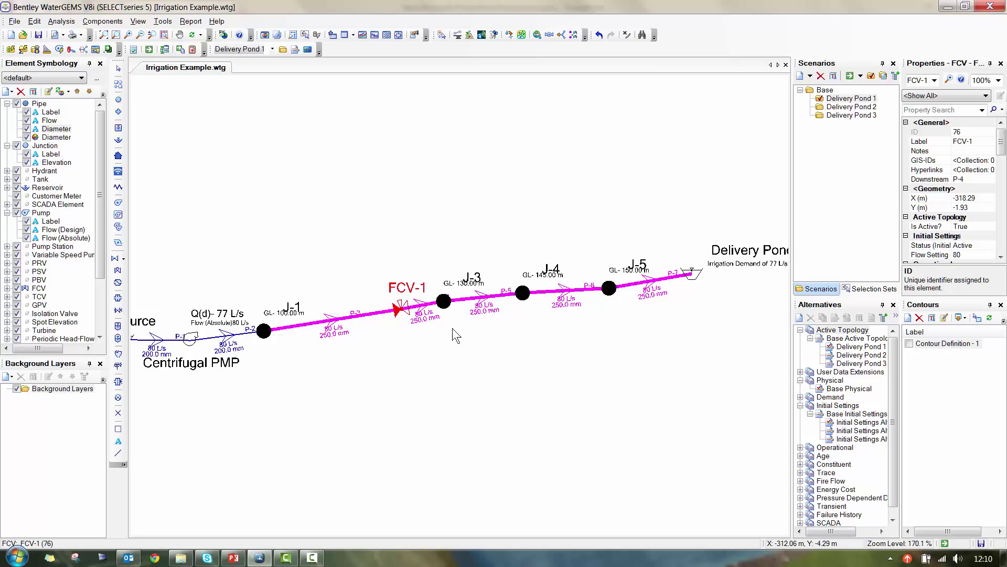
pyautogui.scroll(-3)
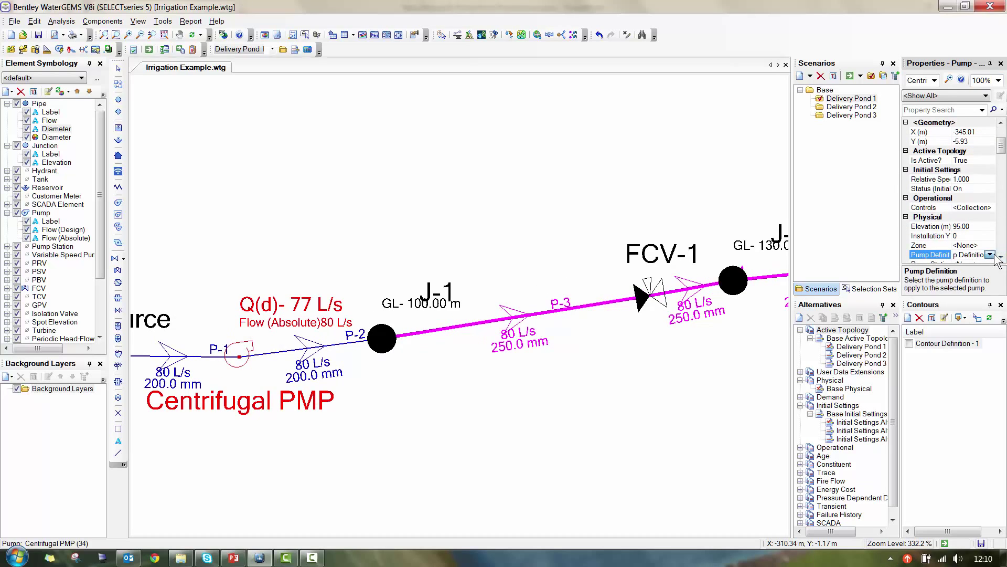
pyautogui.click(997, 254)
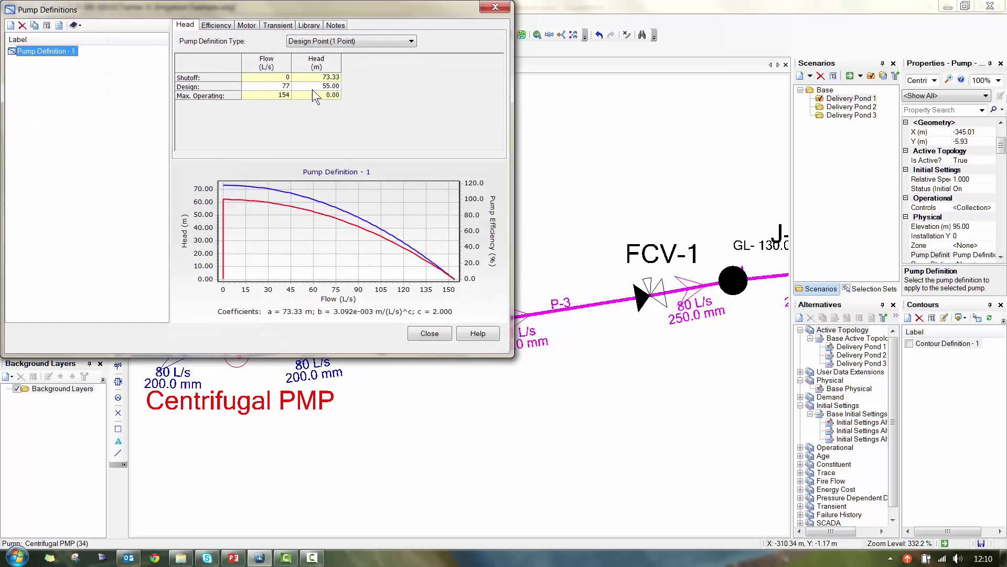
pyautogui.doubleClick(316, 87)
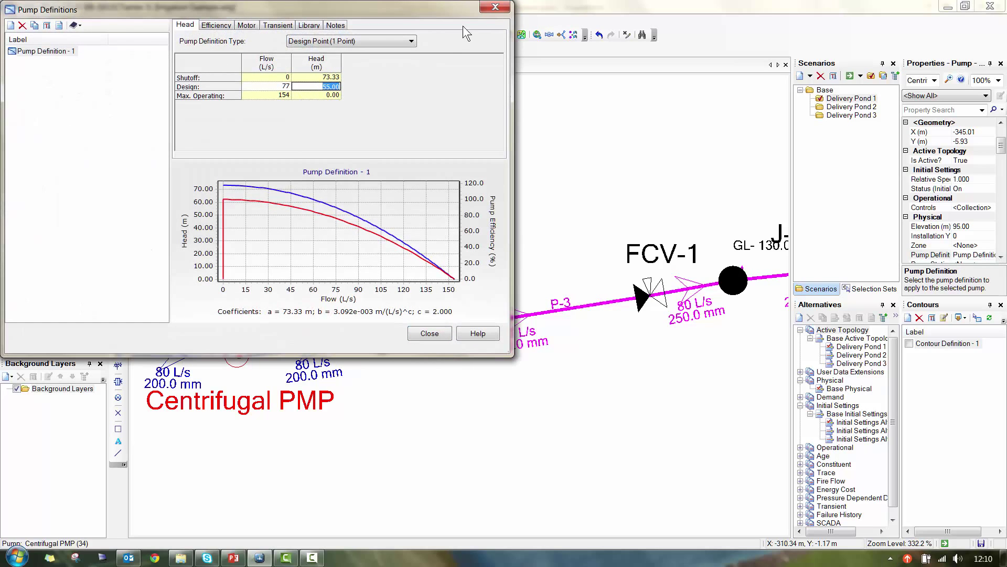
pyautogui.click(428, 332)
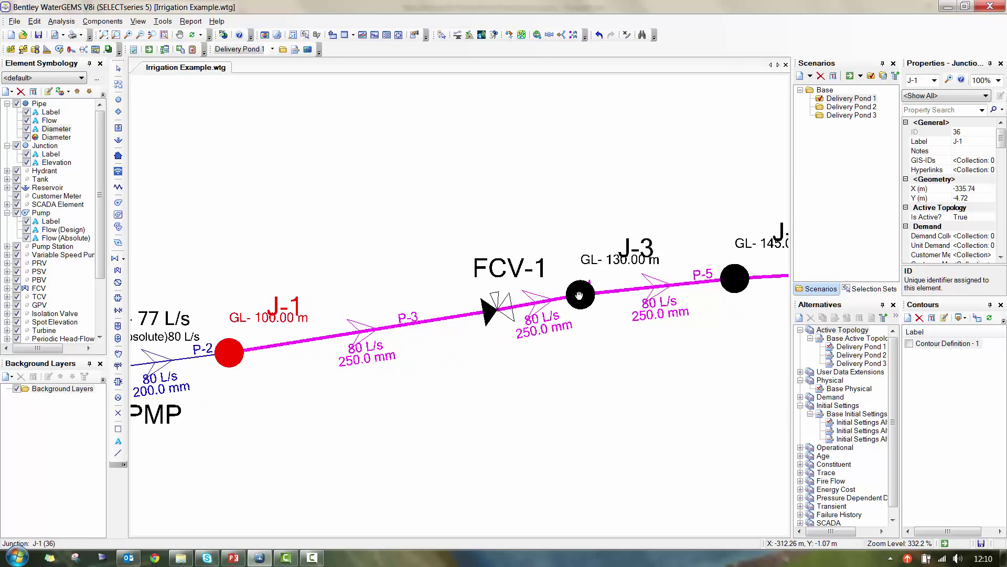
pyautogui.click(580, 295)
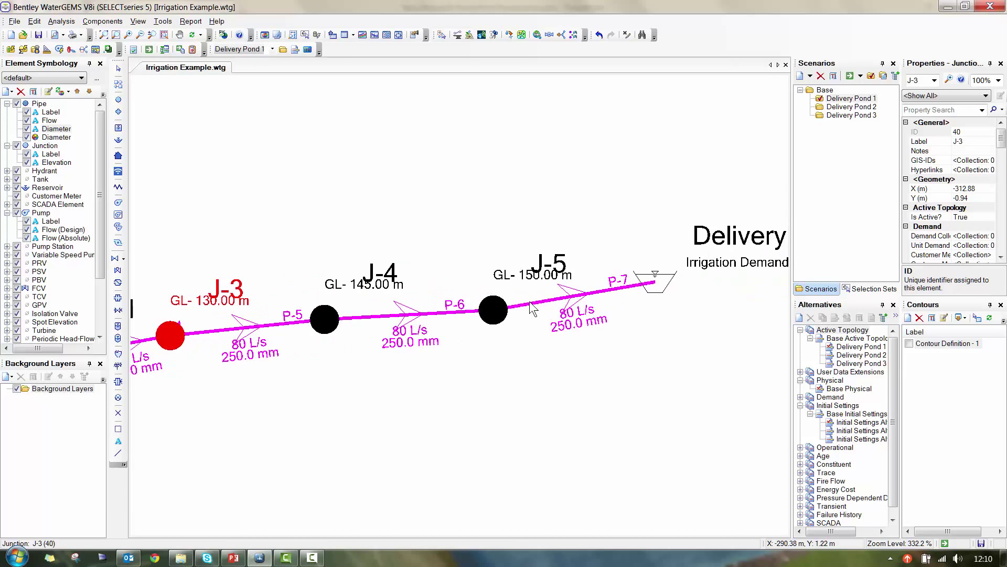
pyautogui.scroll(-3)
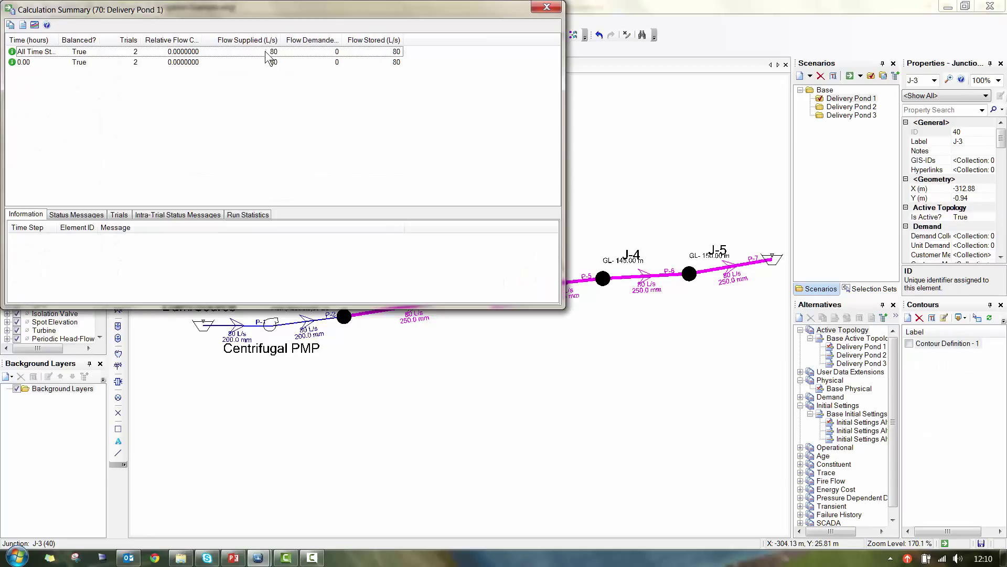
pyautogui.moveTo(395, 66)
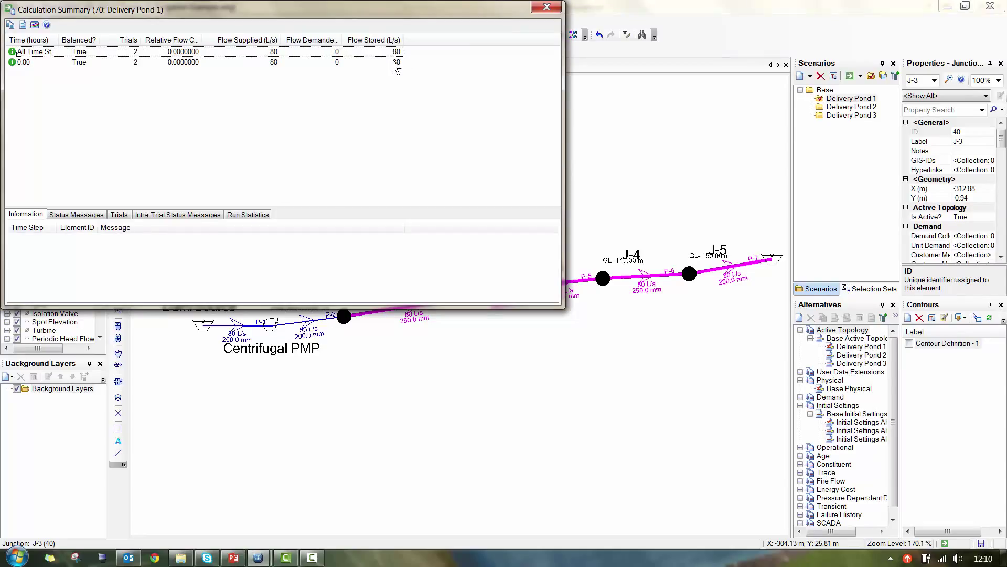
pyautogui.moveTo(547, 7)
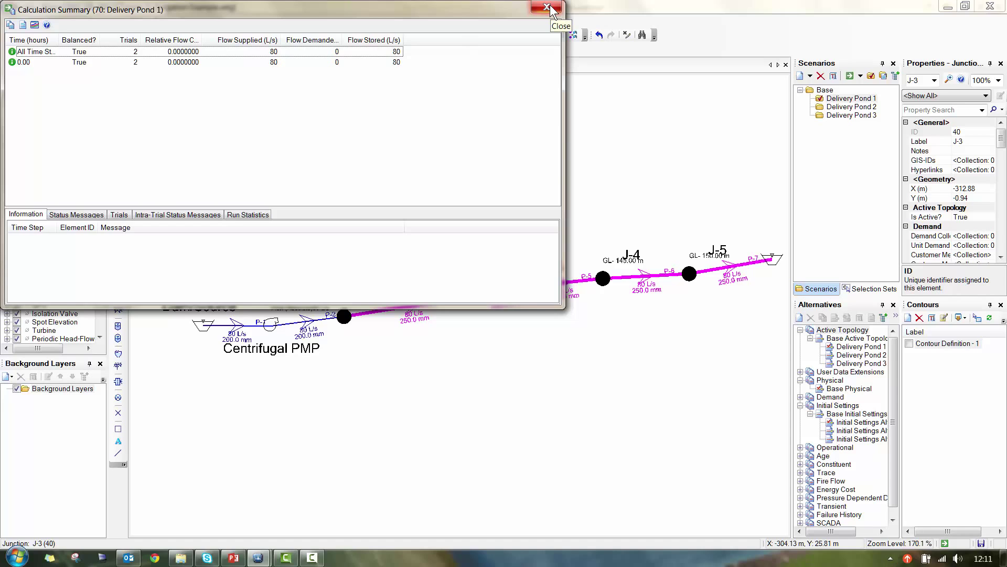
# Close the Calculation Summary and clear the selection, leaving 80 L/s flowing along the line.
pyautogui.click(547, 8)
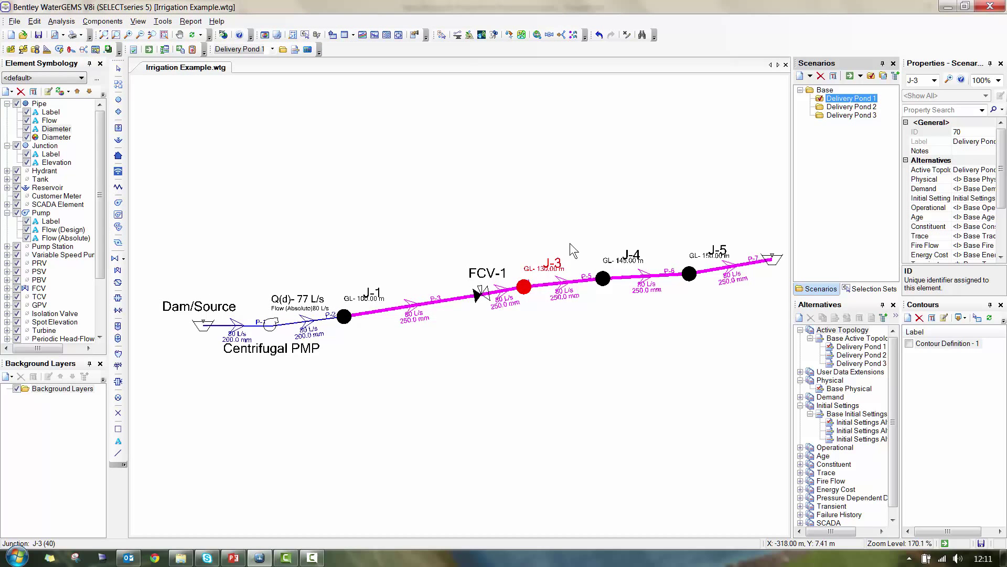
pyautogui.click(537, 374)
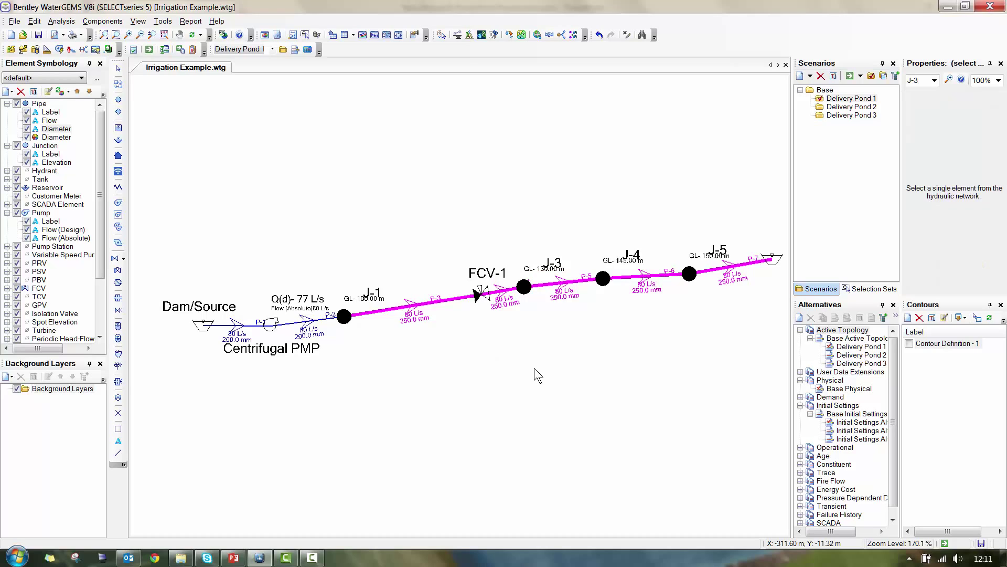
pyautogui.moveTo(447, 354)
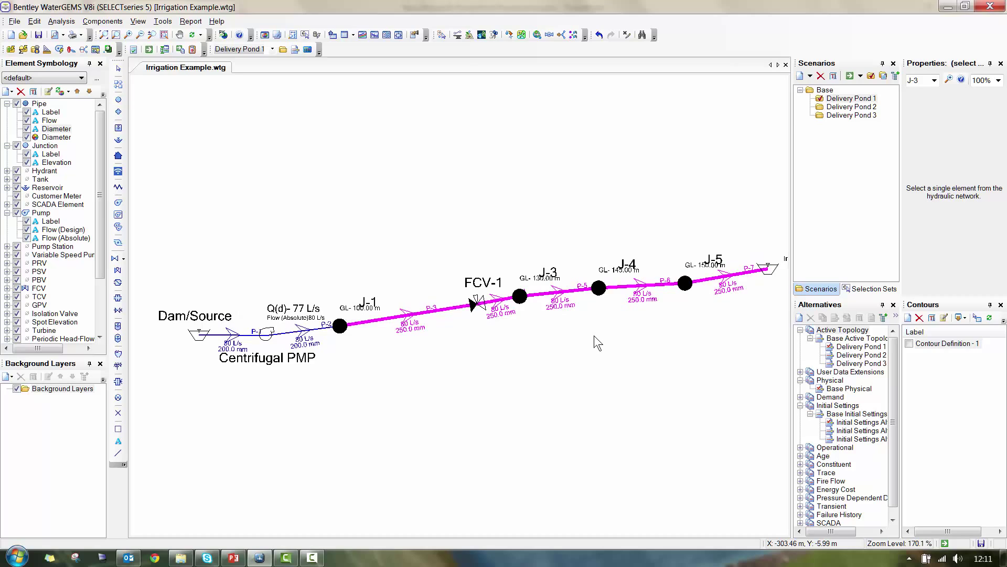
pyautogui.moveTo(581, 274)
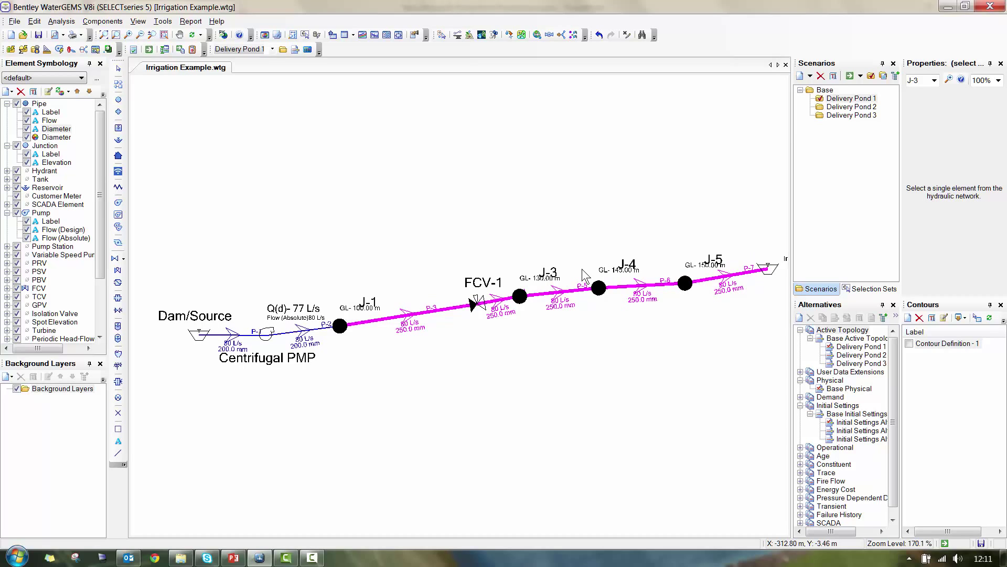
pyautogui.moveTo(674, 259)
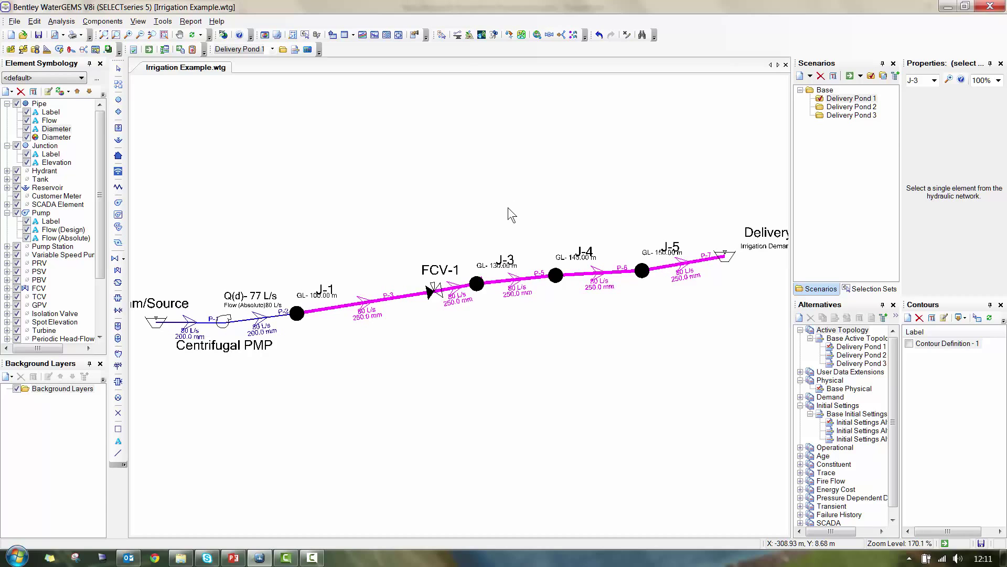
pyautogui.moveTo(348, 35)
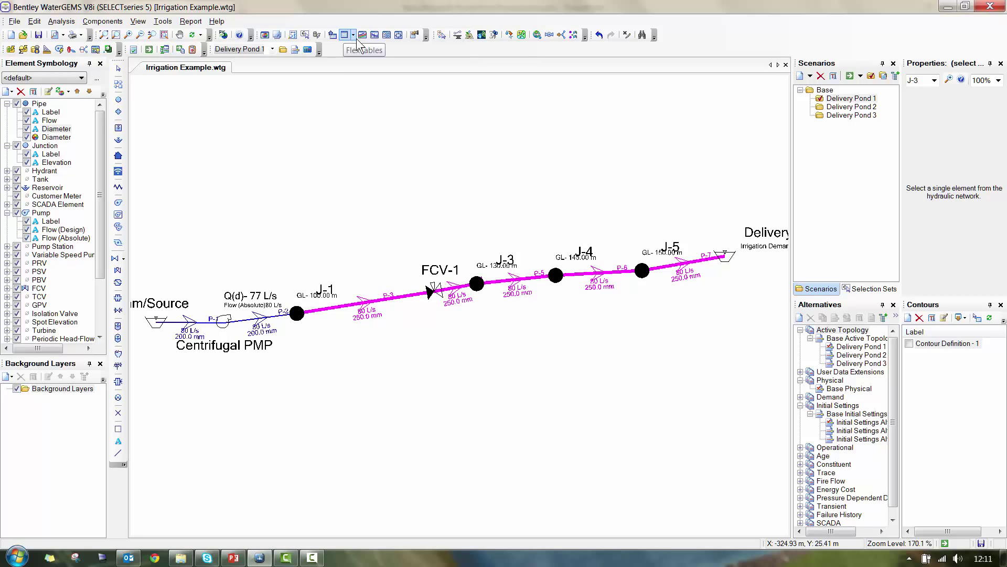
pyautogui.click(357, 49)
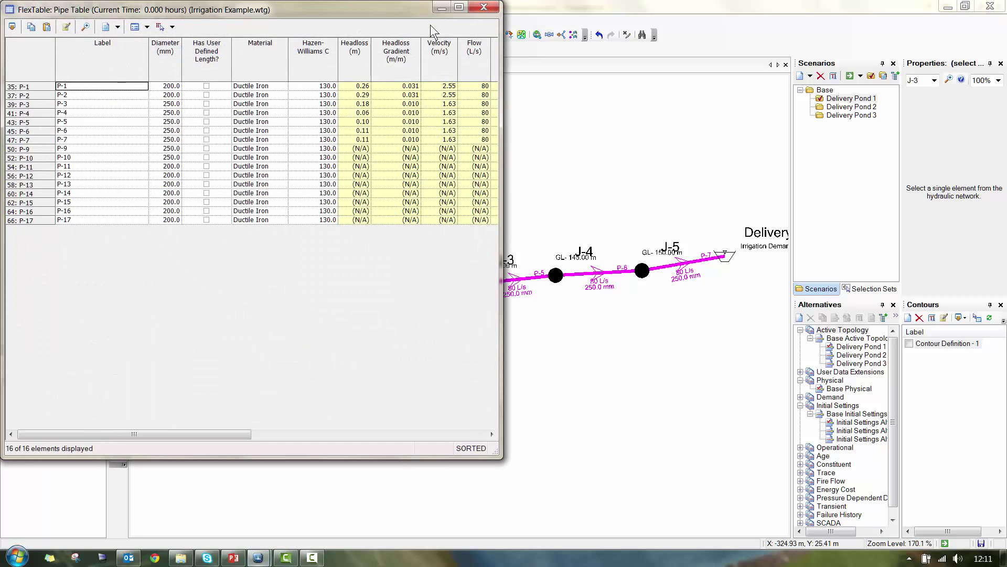
pyautogui.click(458, 8)
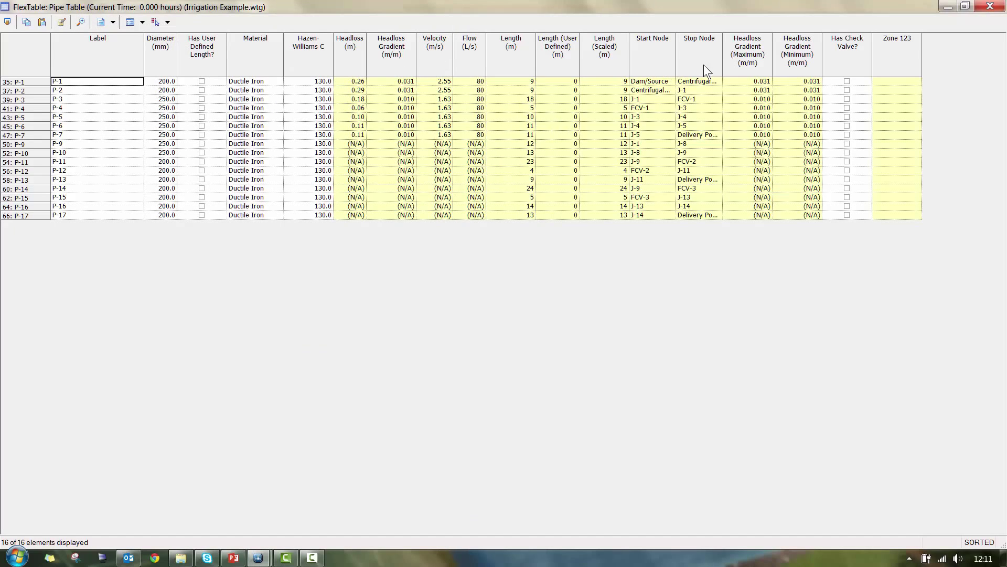
pyautogui.moveTo(113, 88)
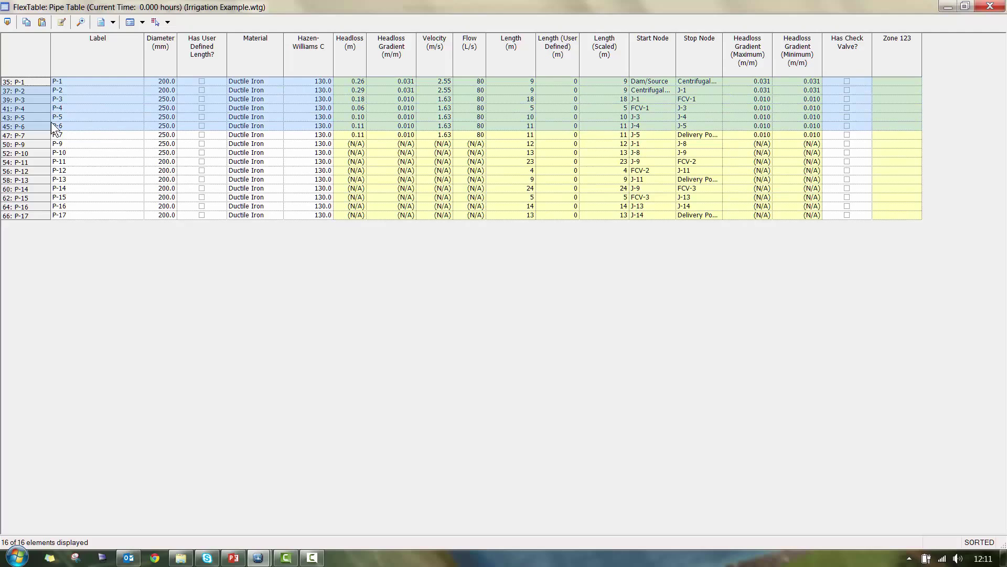
pyautogui.click(350, 47)
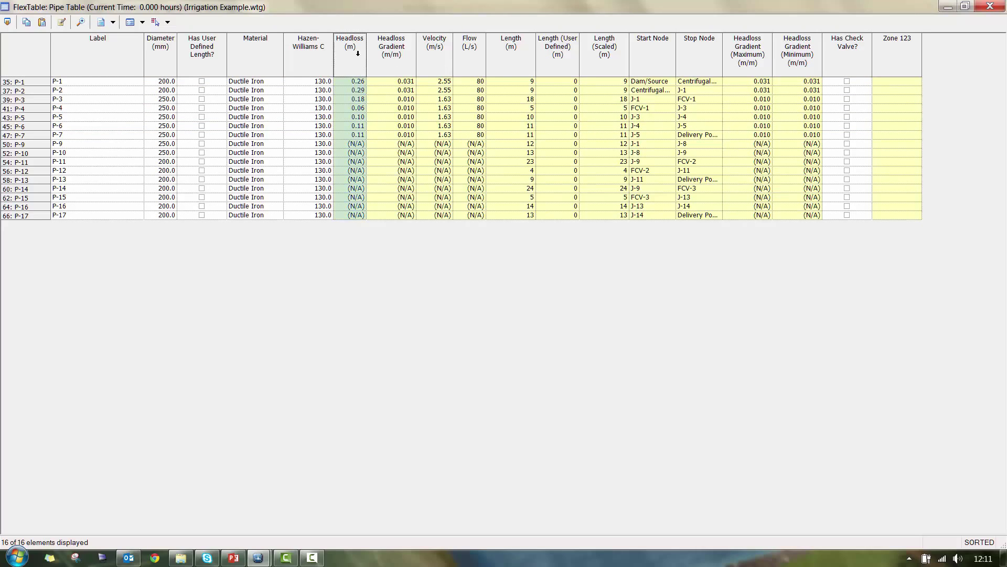
pyautogui.click(391, 81)
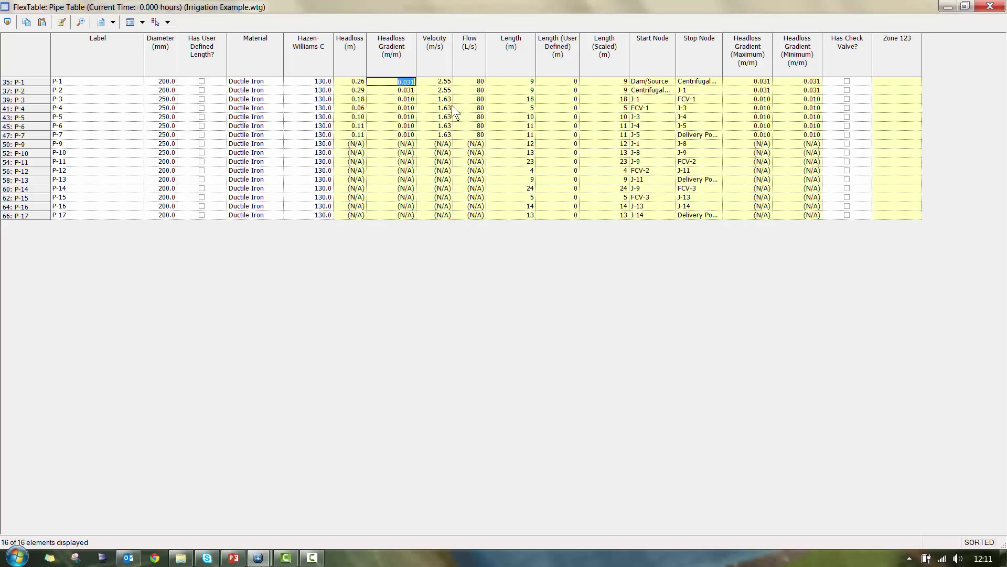
pyautogui.click(470, 90)
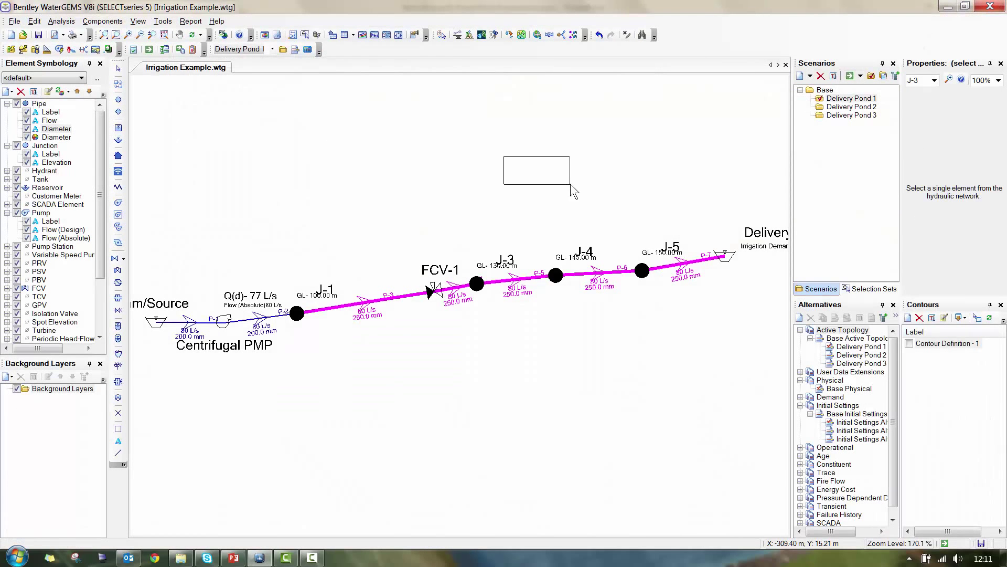
# Review junction J-1's hydraulic grade and pressure in the Junction FlexTable, then close the table.
pyautogui.click(345, 35)
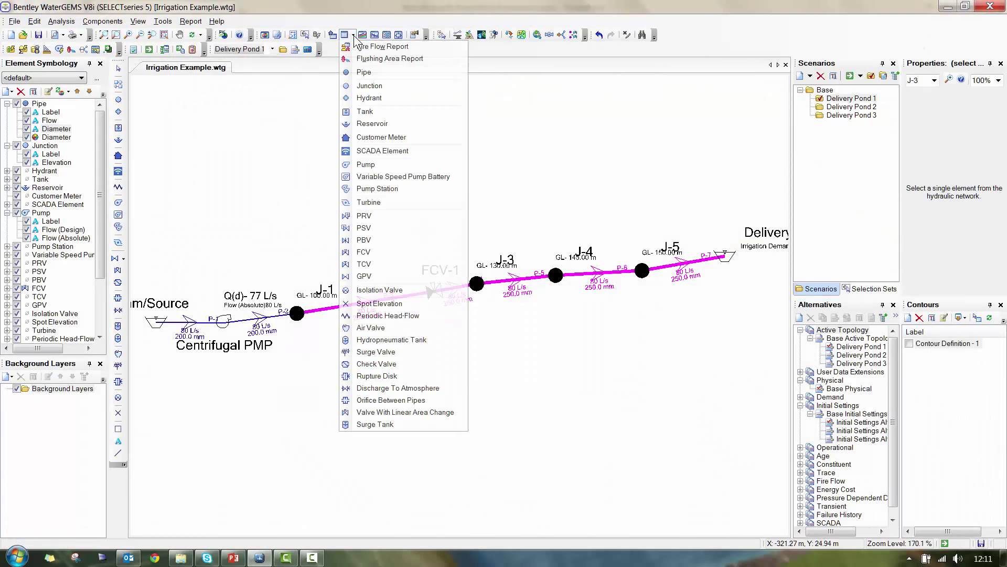
pyautogui.click(370, 85)
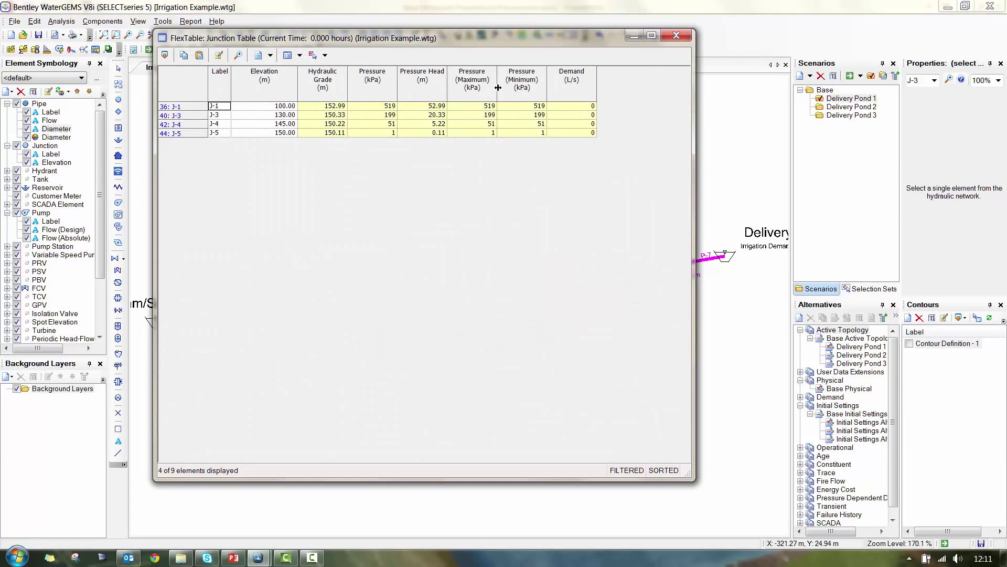
pyautogui.click(215, 106)
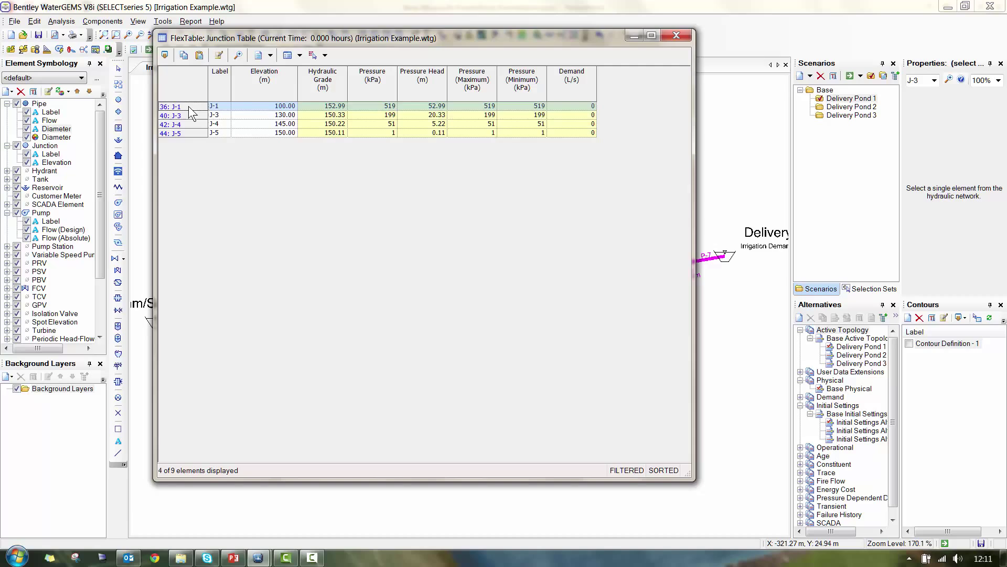
pyautogui.click(423, 106)
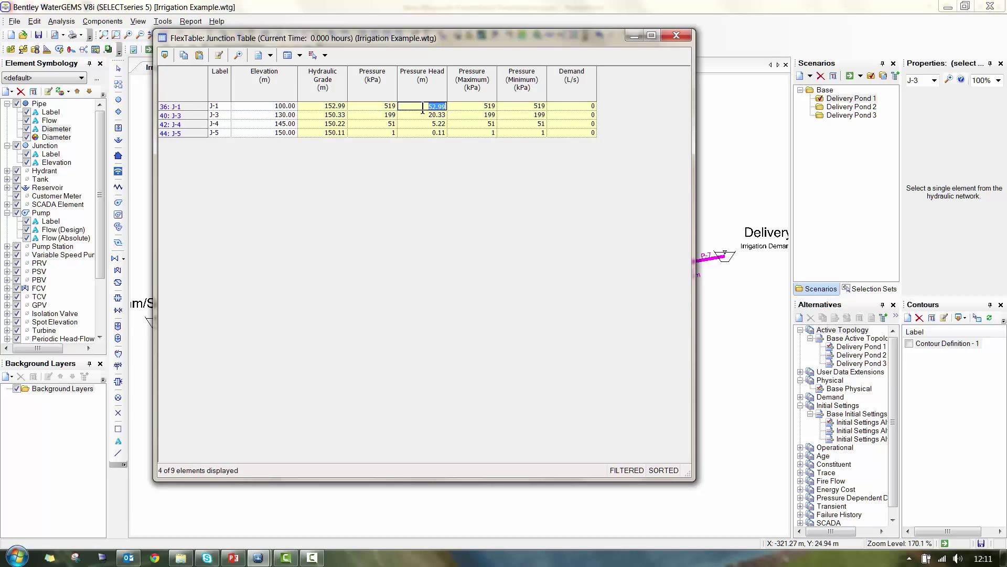
pyautogui.click(323, 106)
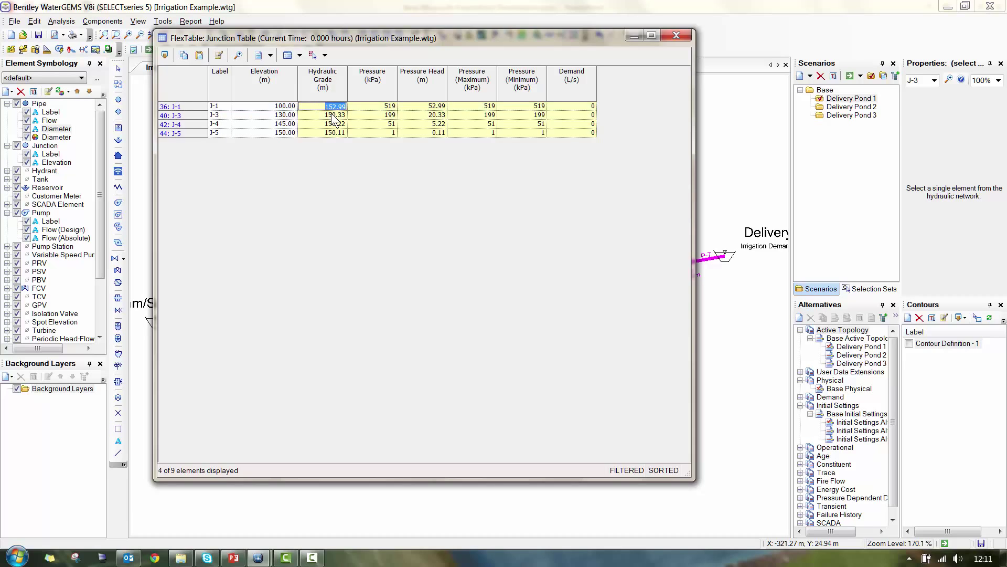
pyautogui.moveTo(511, 77)
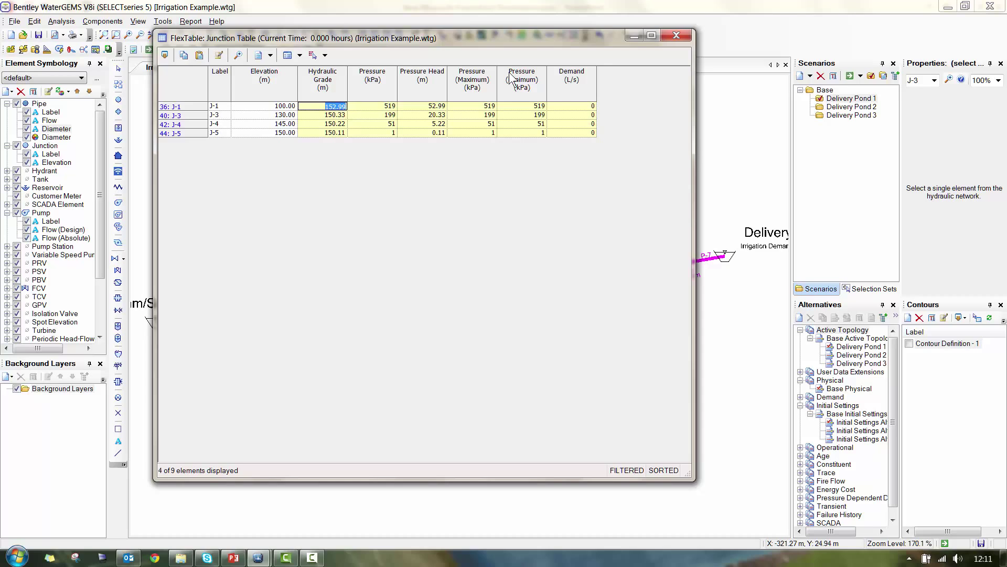
pyautogui.moveTo(321, 96)
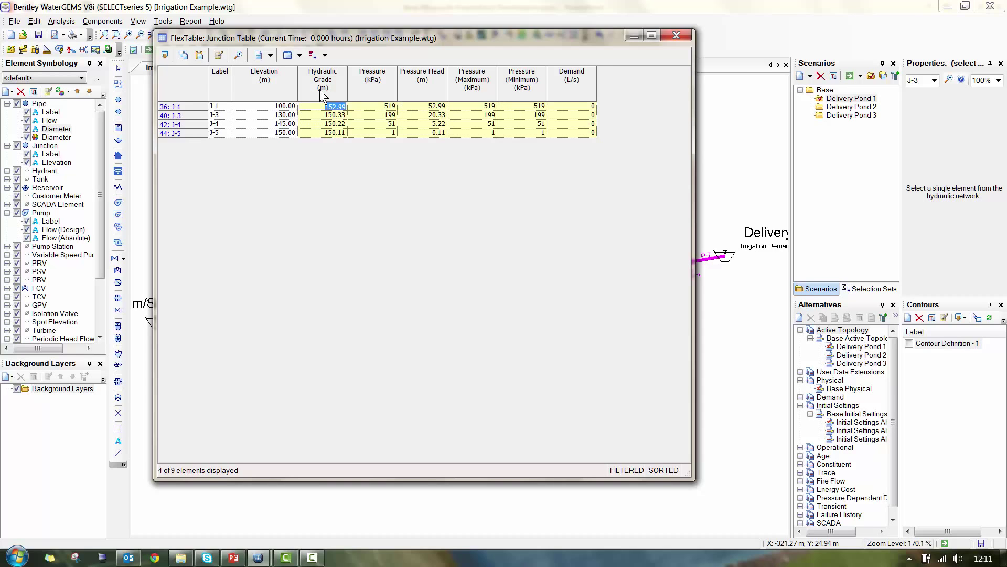
pyautogui.click(675, 35)
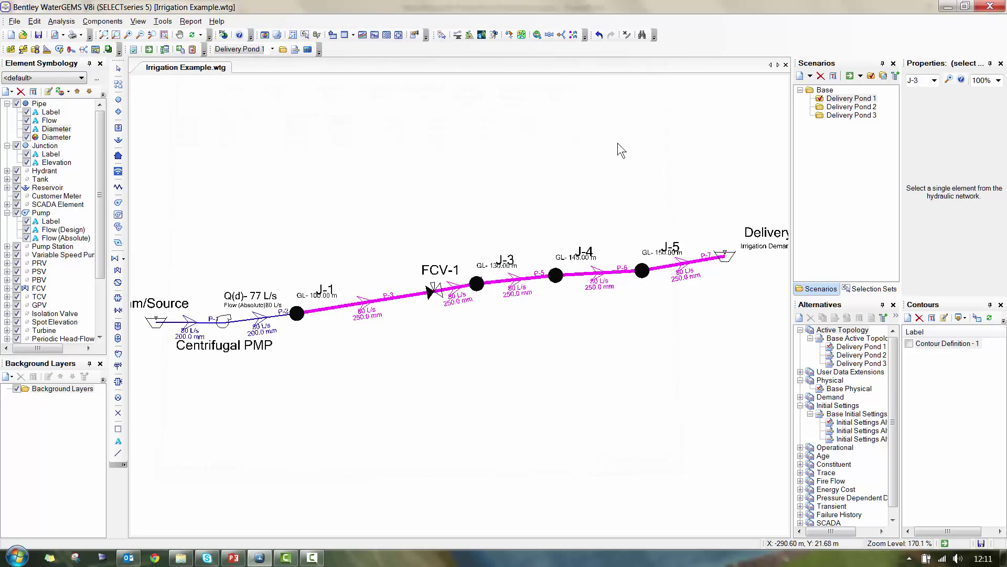
pyautogui.moveTo(394, 321)
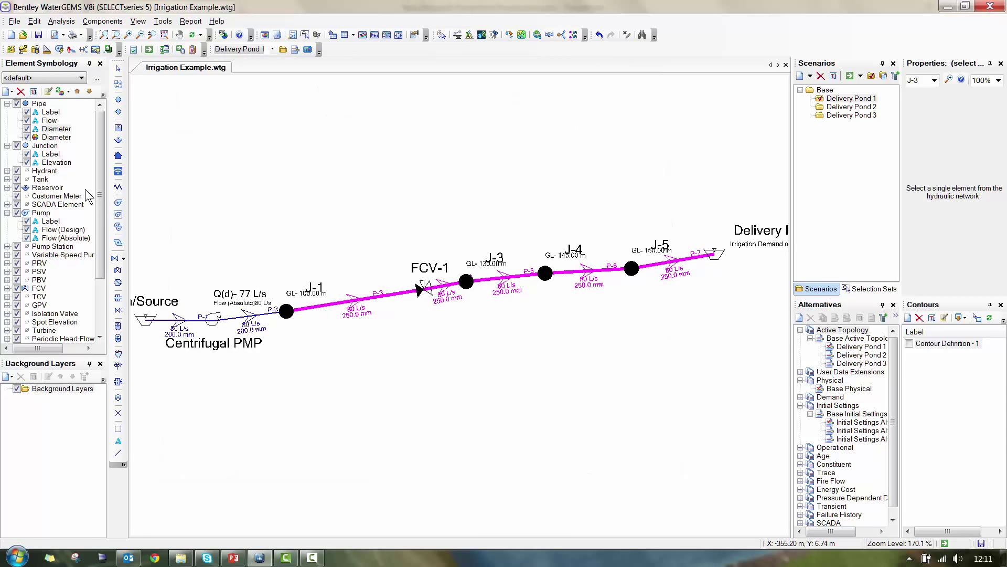
pyautogui.moveTo(600, 290)
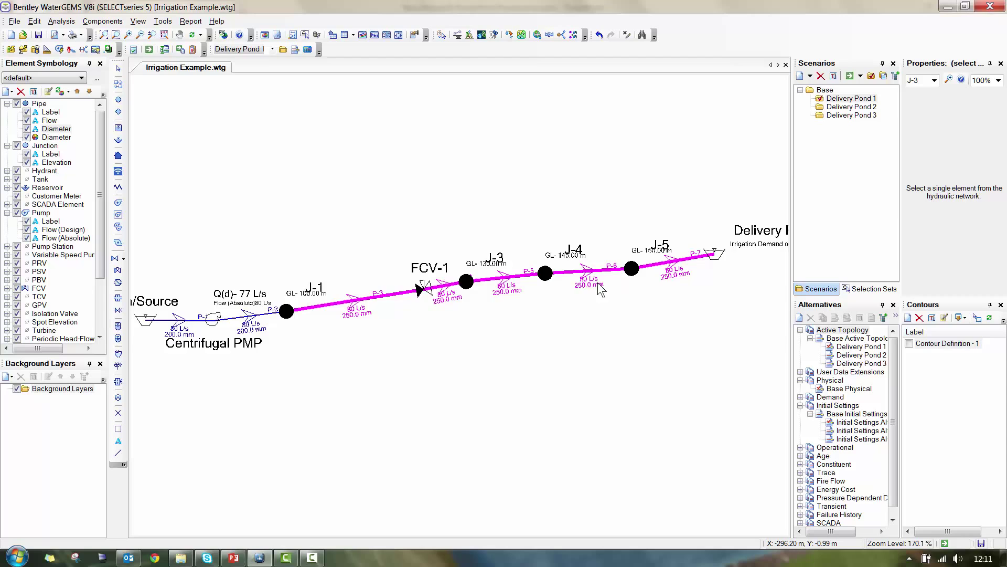
pyautogui.scroll(3)
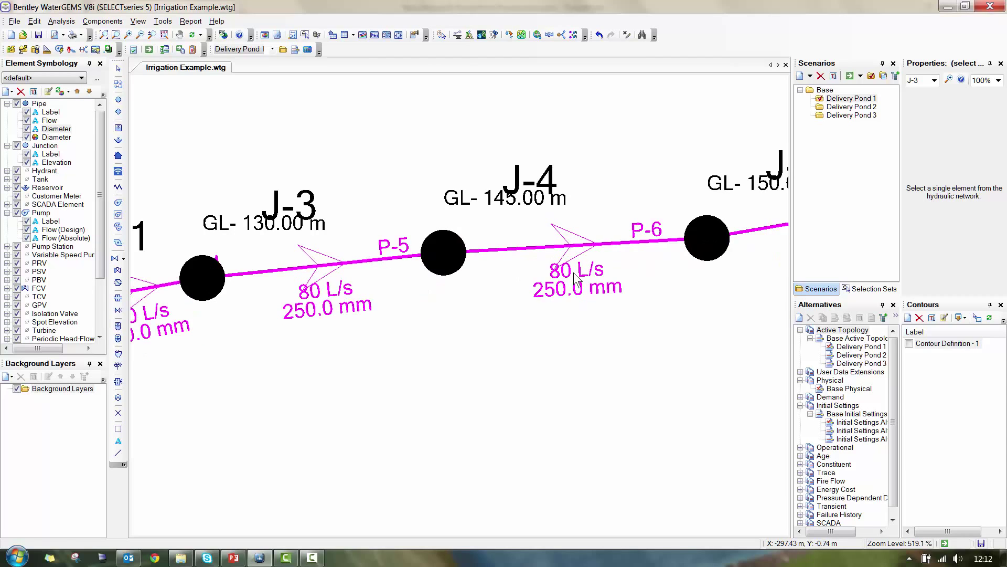
pyautogui.click(605, 245)
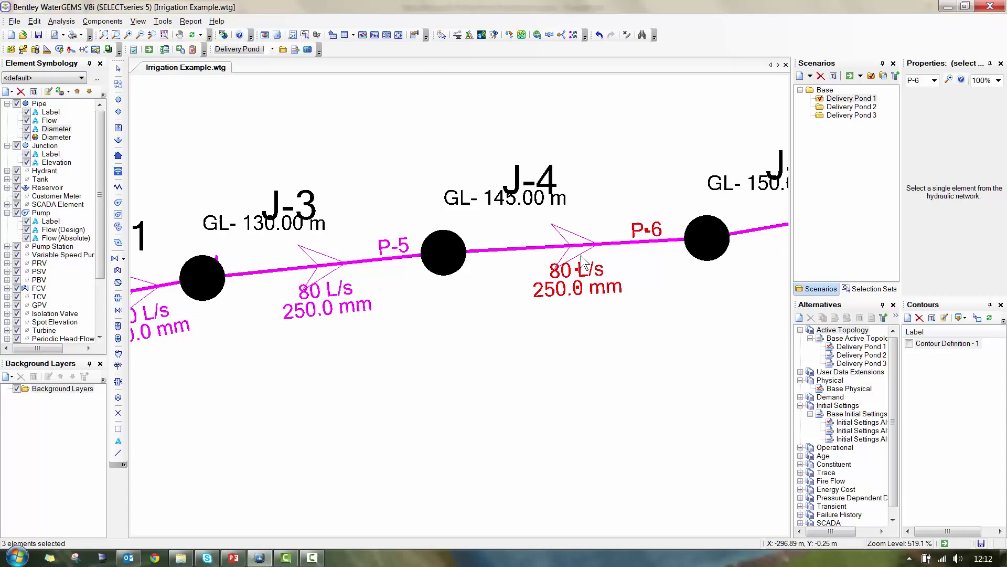
pyautogui.moveTo(556, 305)
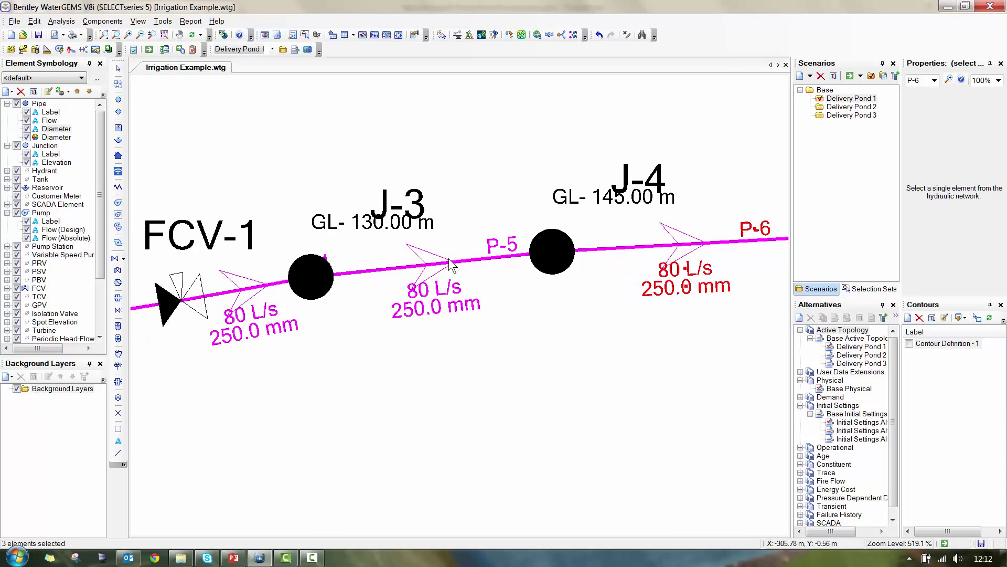
pyautogui.click(311, 276)
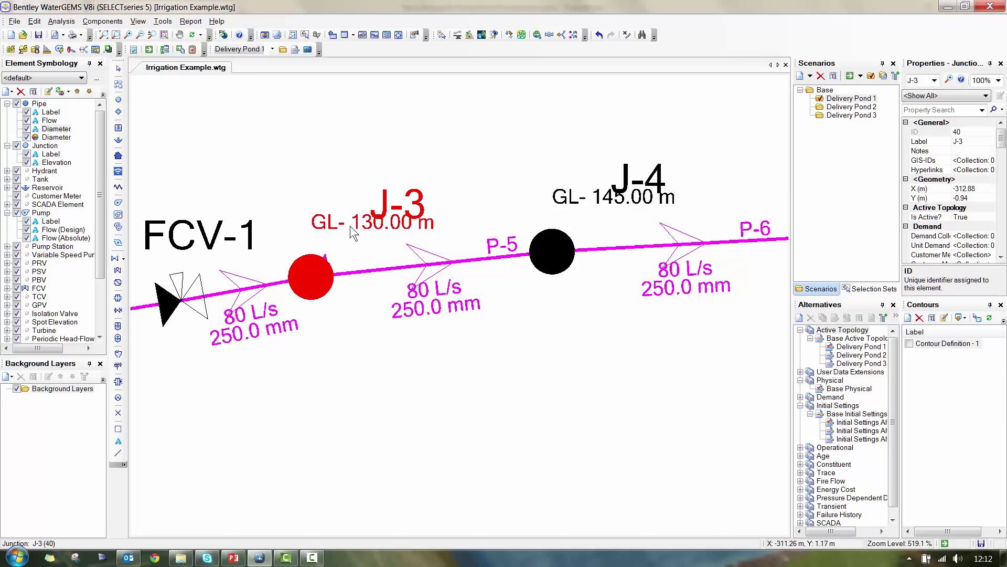
pyautogui.moveTo(352, 237)
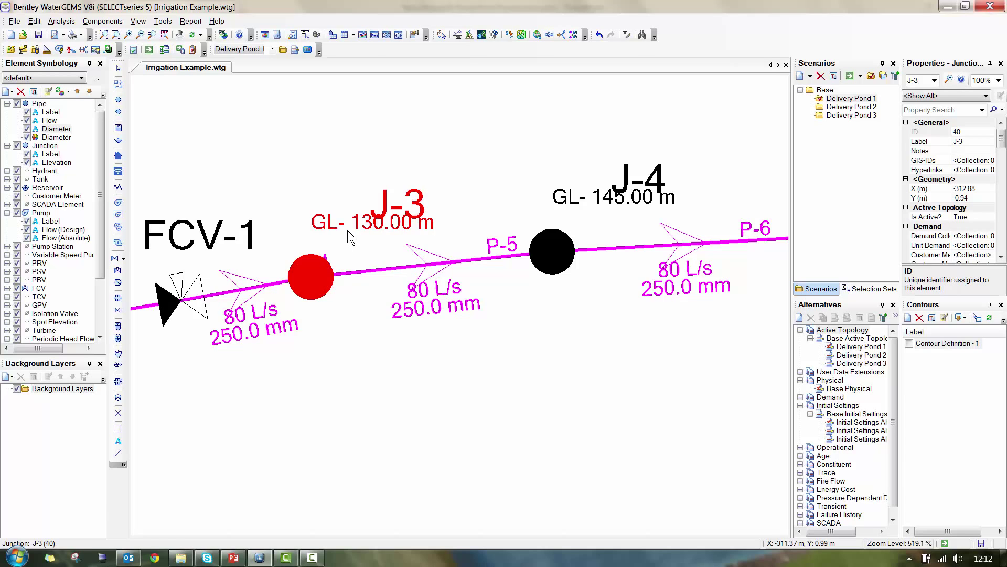
pyautogui.scroll(-3)
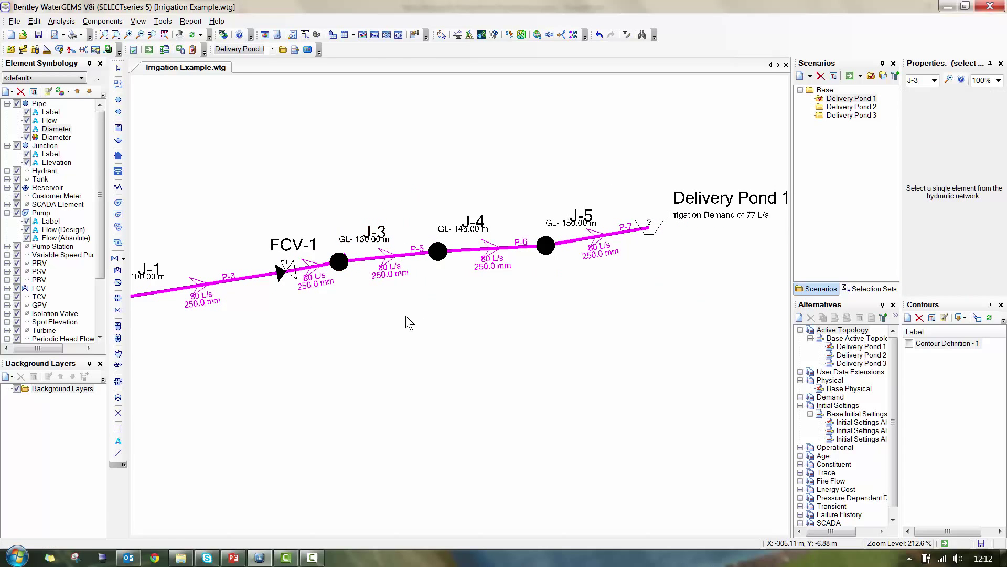
# Insert a colour-coding legend for pipe diameter (≤200, ≤250 mm, other) beside the irrigation line.
pyautogui.rightClick(57, 136)
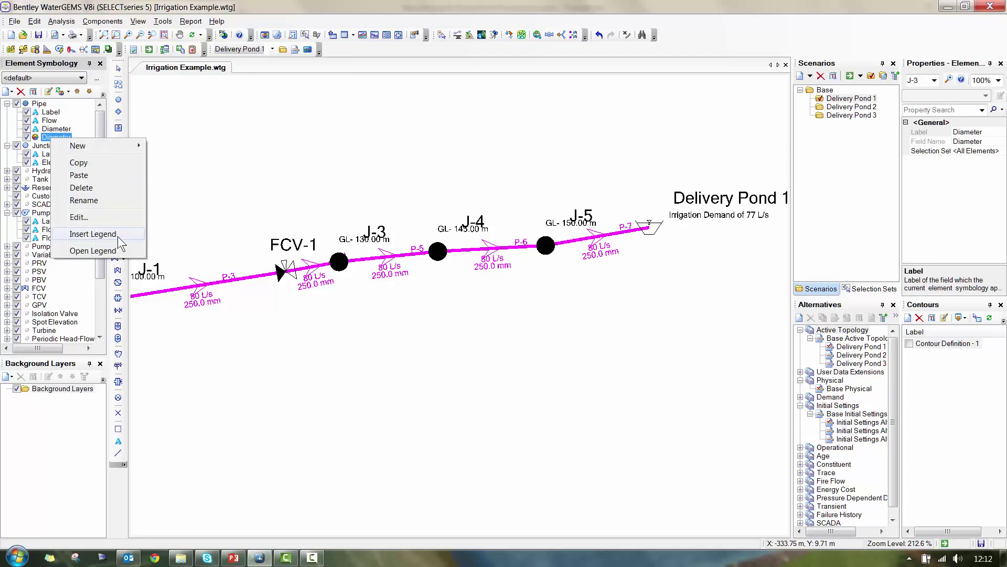
pyautogui.click(93, 233)
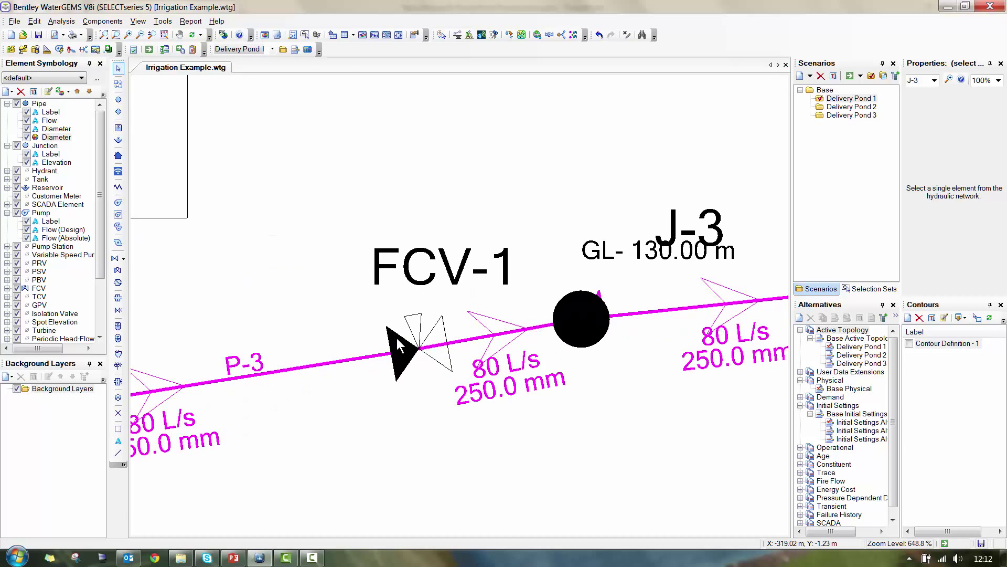
pyautogui.scroll(-3)
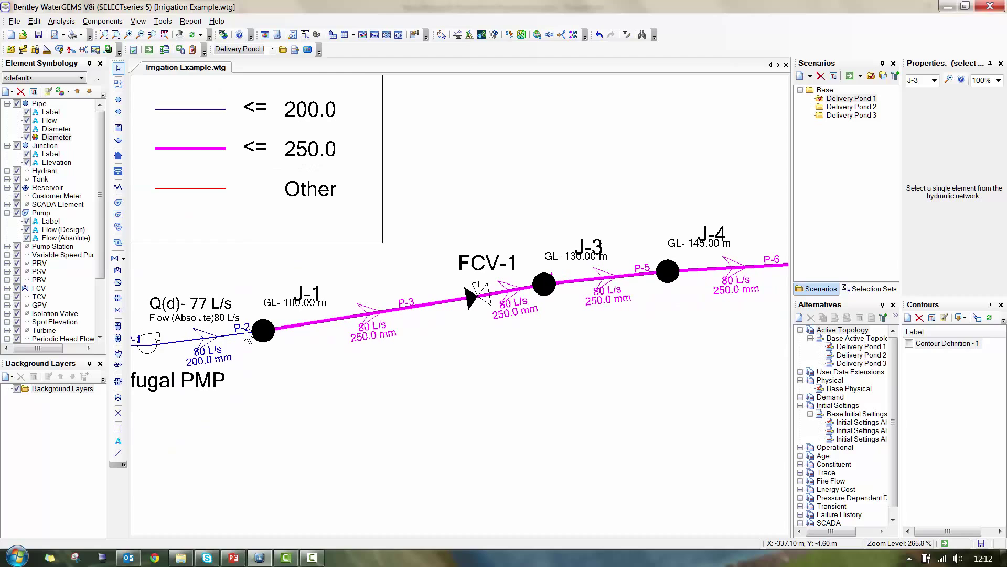
pyautogui.scroll(-3)
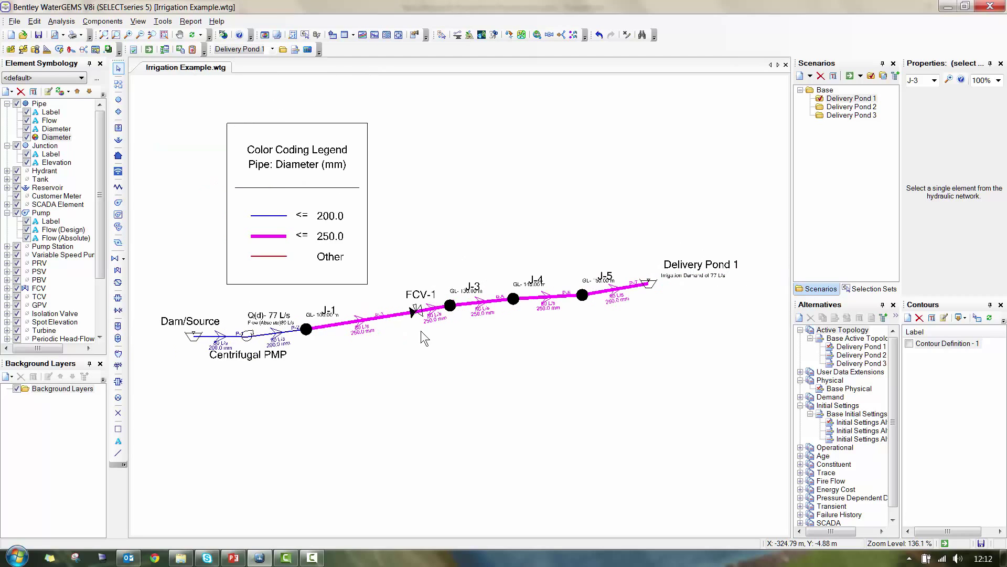
pyautogui.moveTo(662, 321)
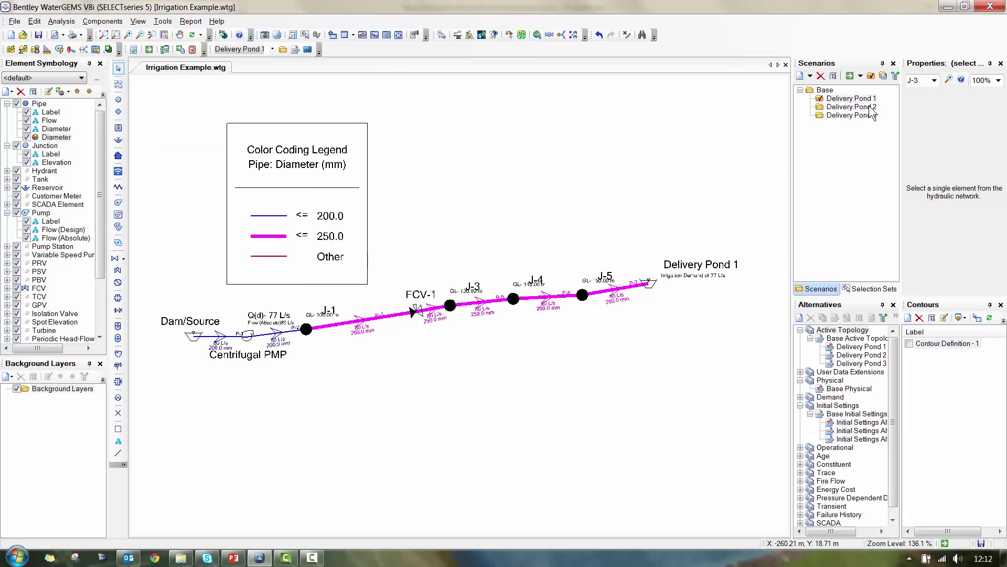
# Make Delivery Pond 2 the current scenario from the Scenarios pane.
pyautogui.click(851, 107)
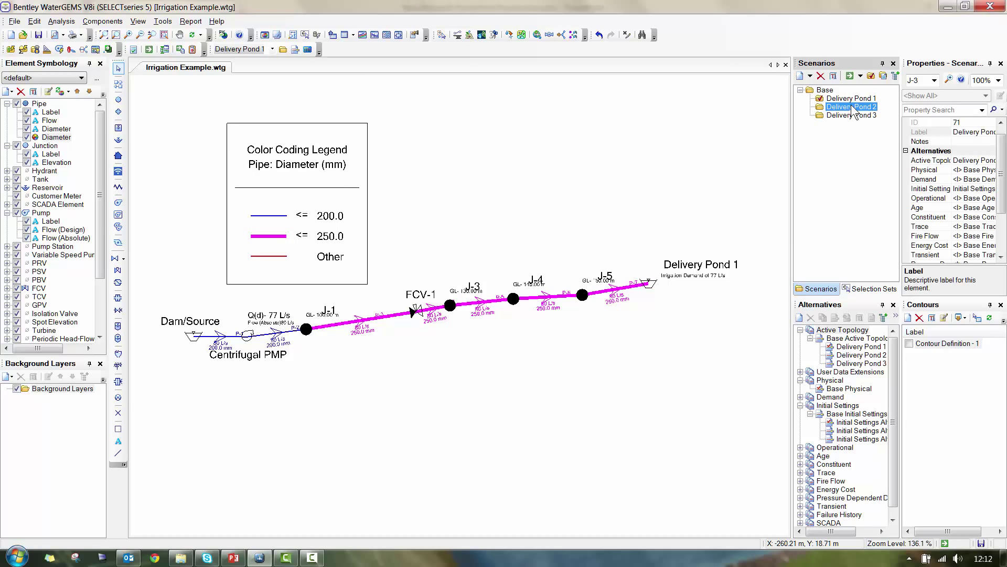
pyautogui.rightClick(850, 107)
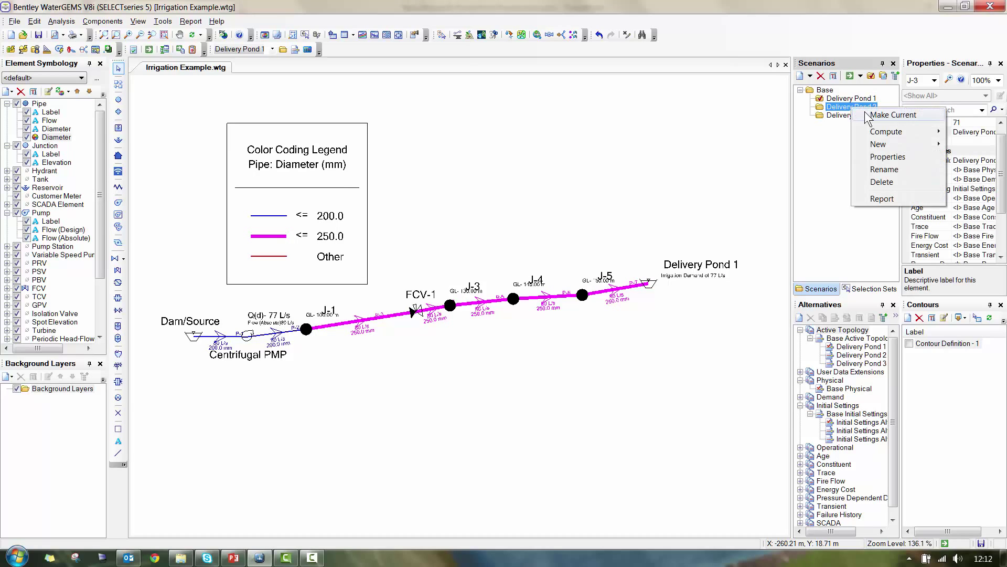
pyautogui.click(893, 114)
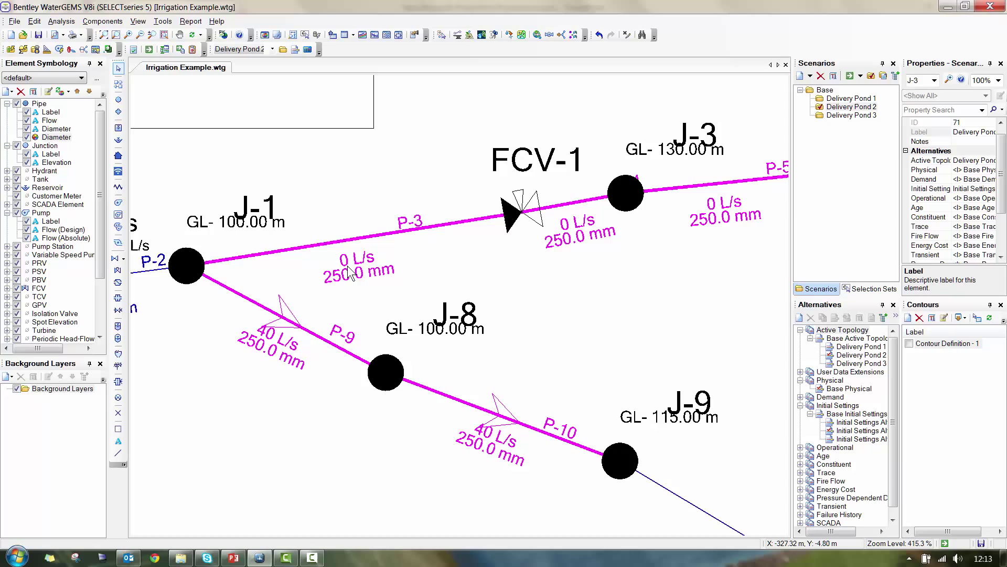
pyautogui.moveTo(507, 245)
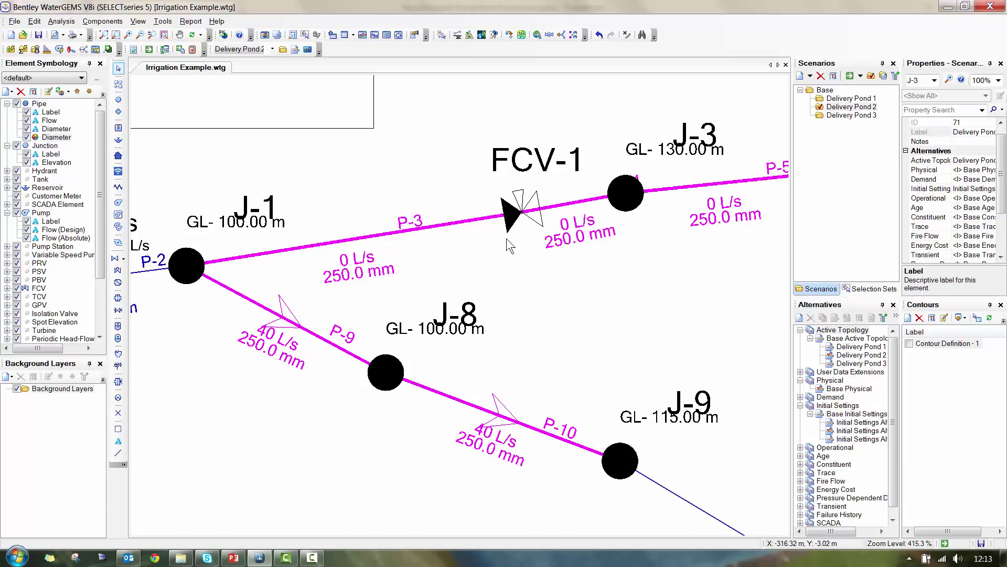
pyautogui.moveTo(334, 266)
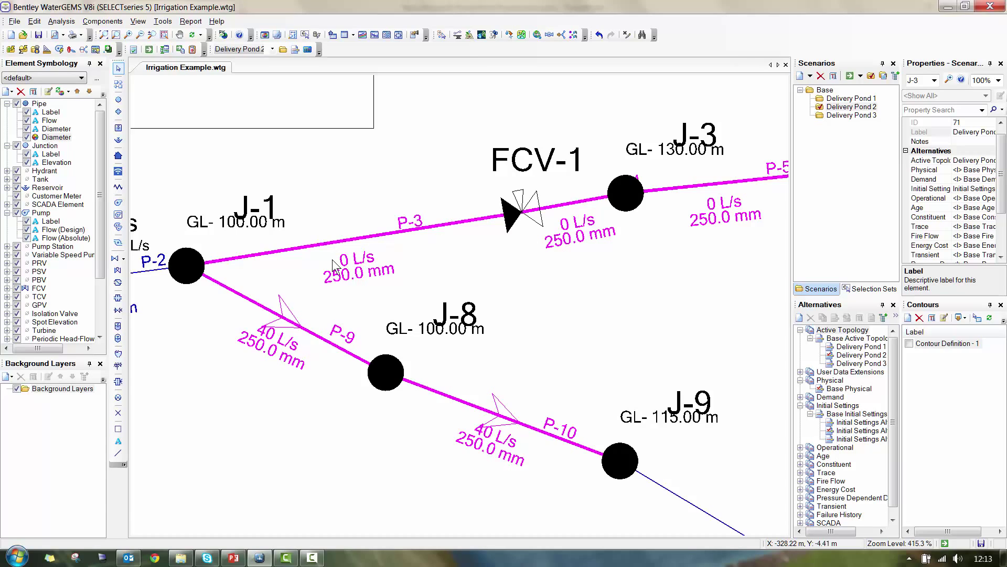
# Inspect valve FCV-1's settings, including its initial status.
pyautogui.click(514, 211)
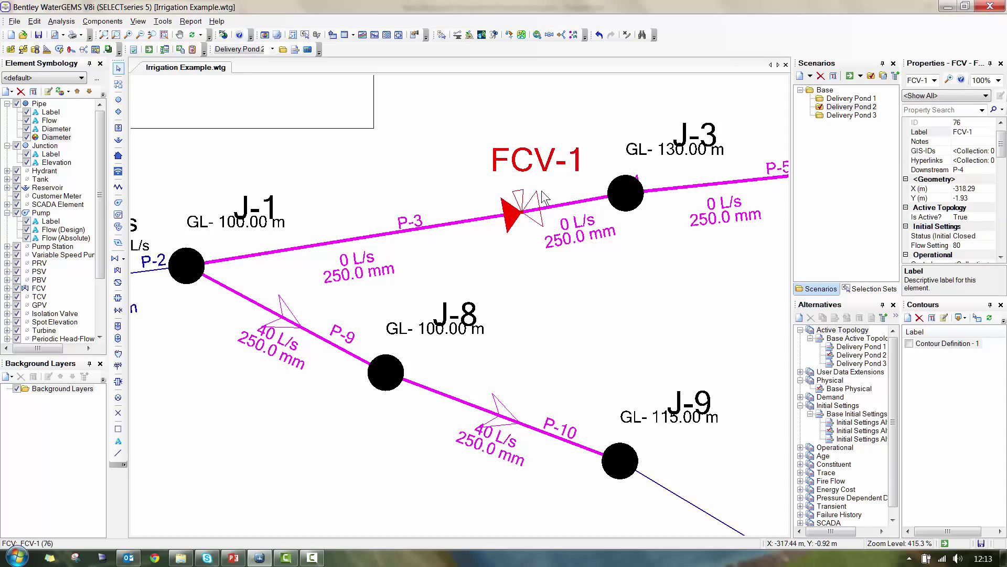
pyautogui.scroll(-3)
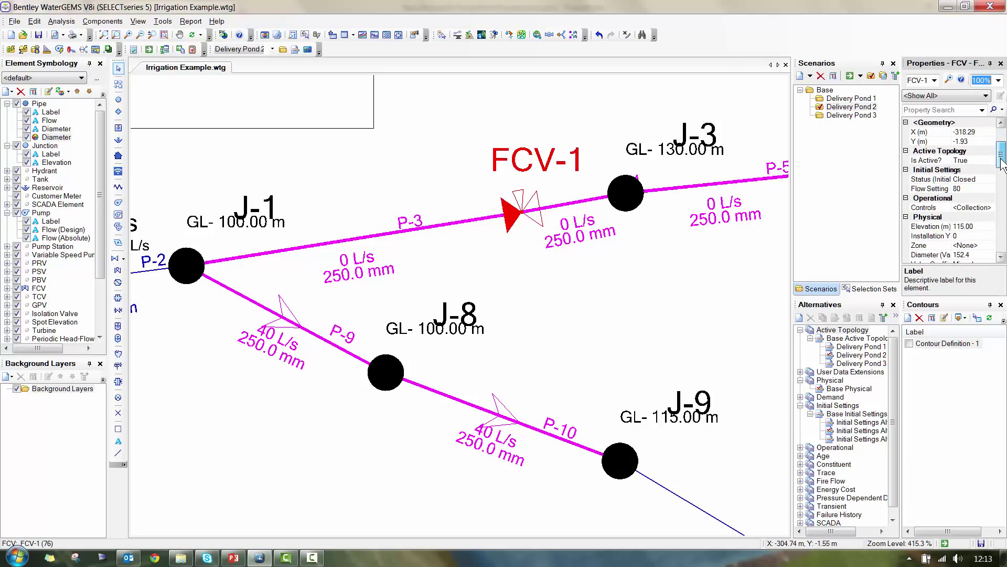
pyautogui.click(957, 178)
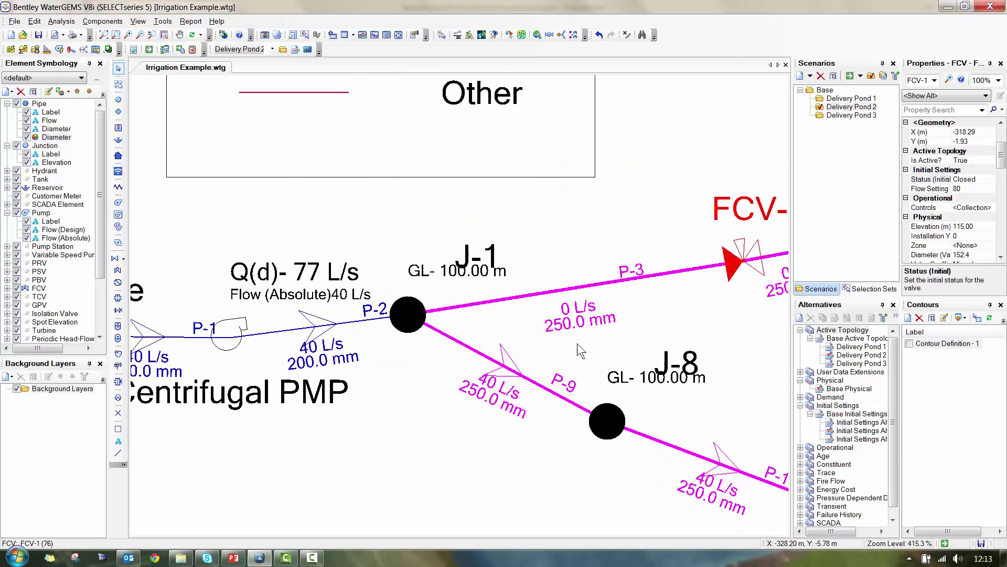
pyautogui.scroll(-3)
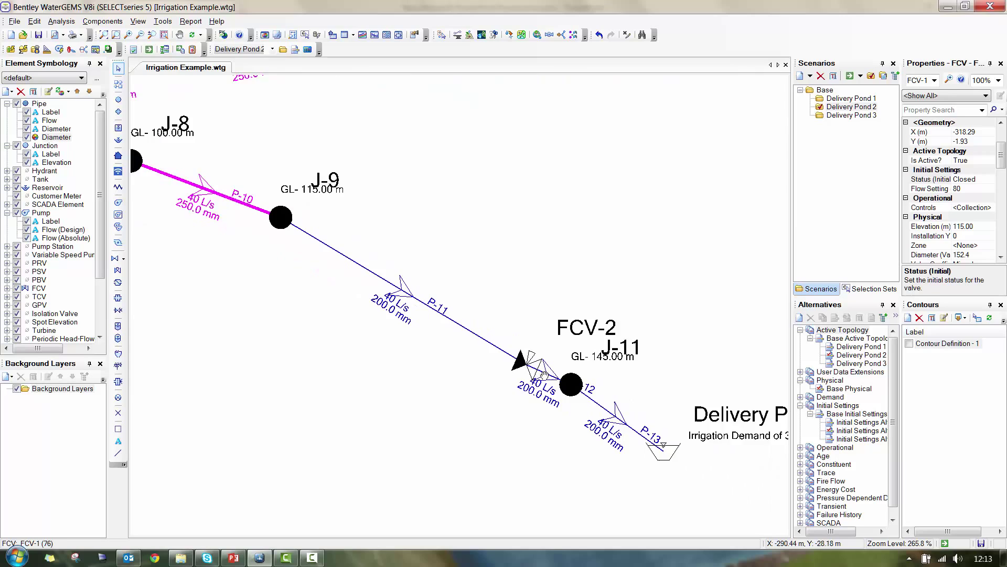
# Inspect the Delivery Pond 2 reservoir, then pick the Delivery Pond 3 scenario.
pyautogui.click(601, 428)
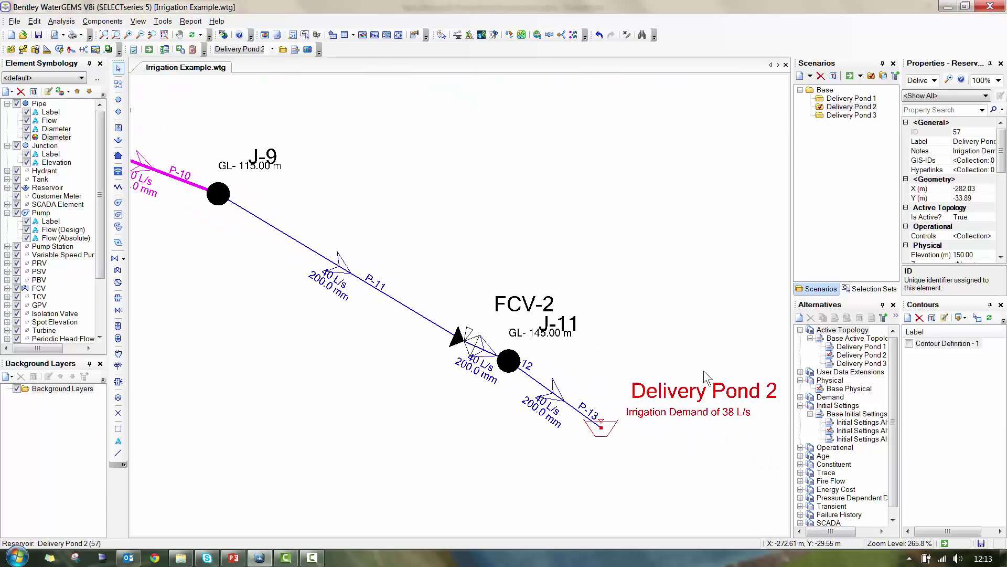
pyautogui.moveTo(730, 427)
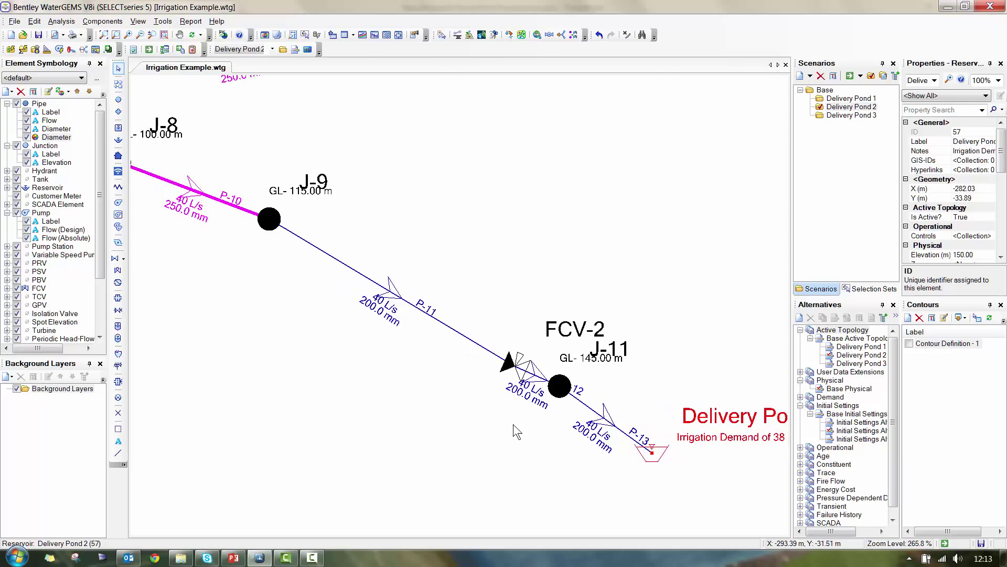
pyautogui.scroll(-3)
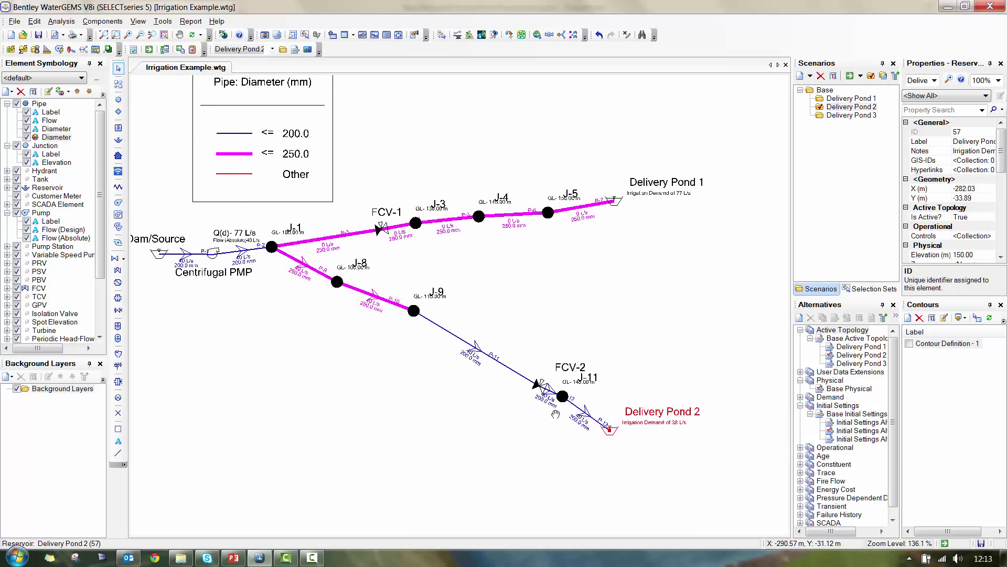
pyautogui.moveTo(533, 385)
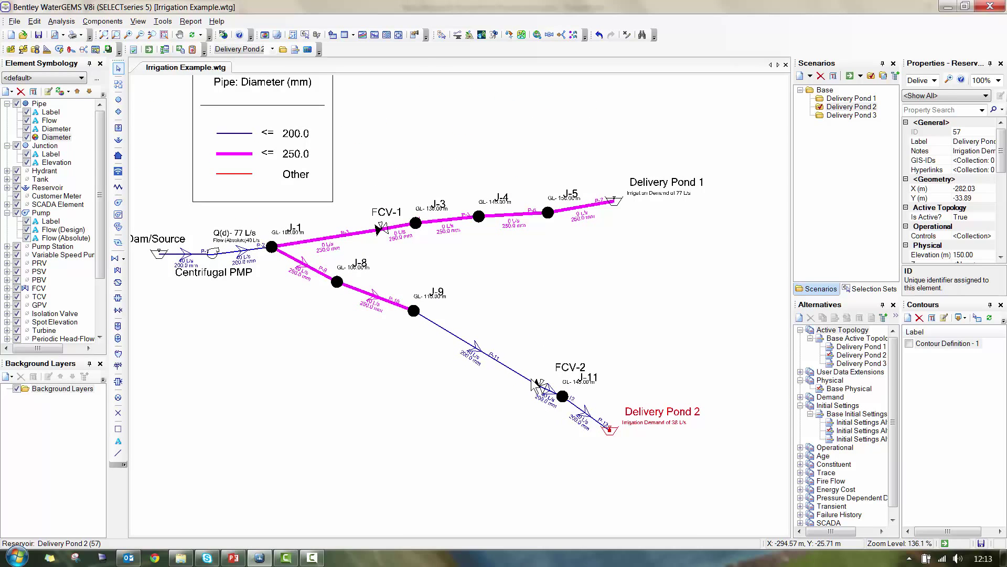
pyautogui.click(540, 384)
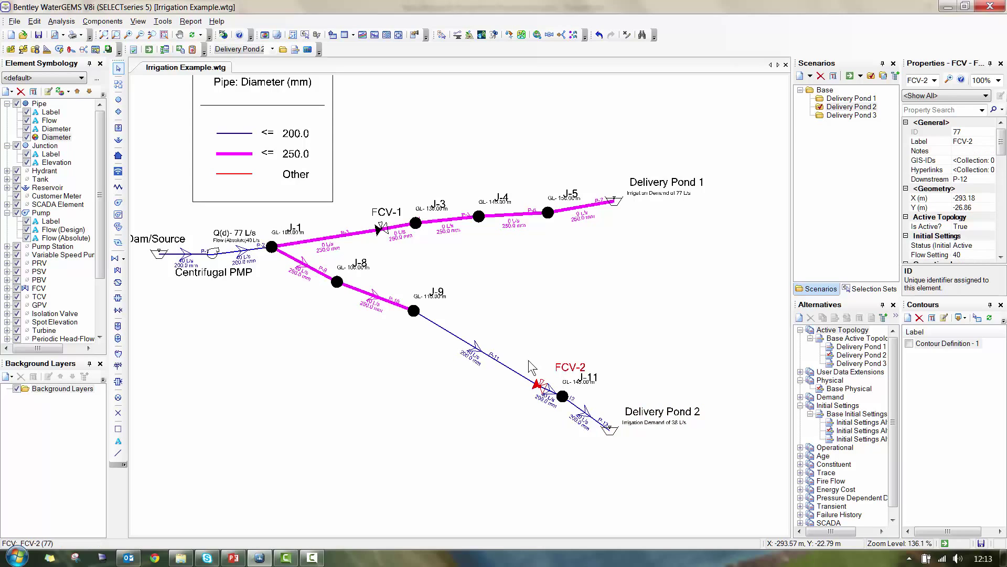
pyautogui.moveTo(523, 392)
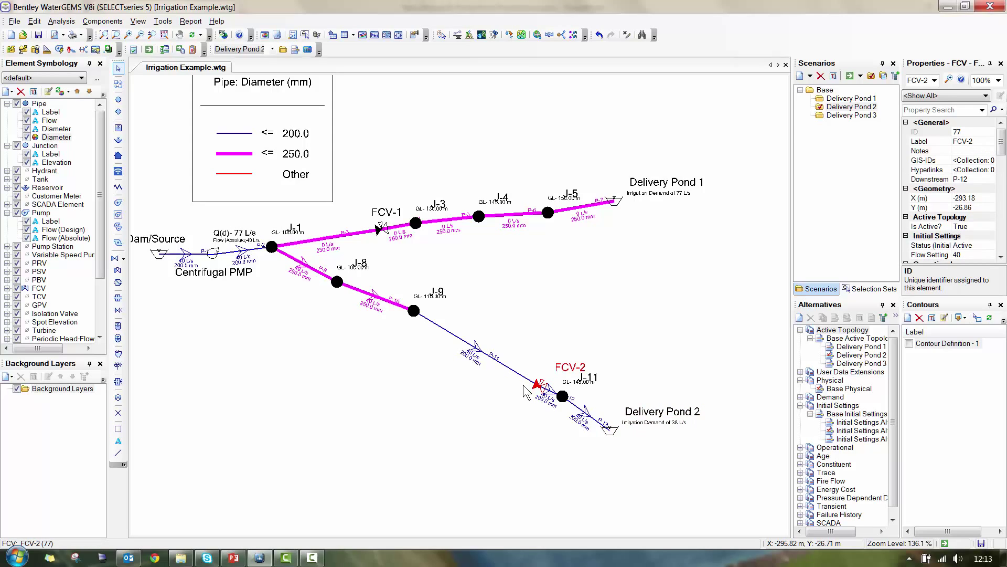
pyautogui.moveTo(372, 288)
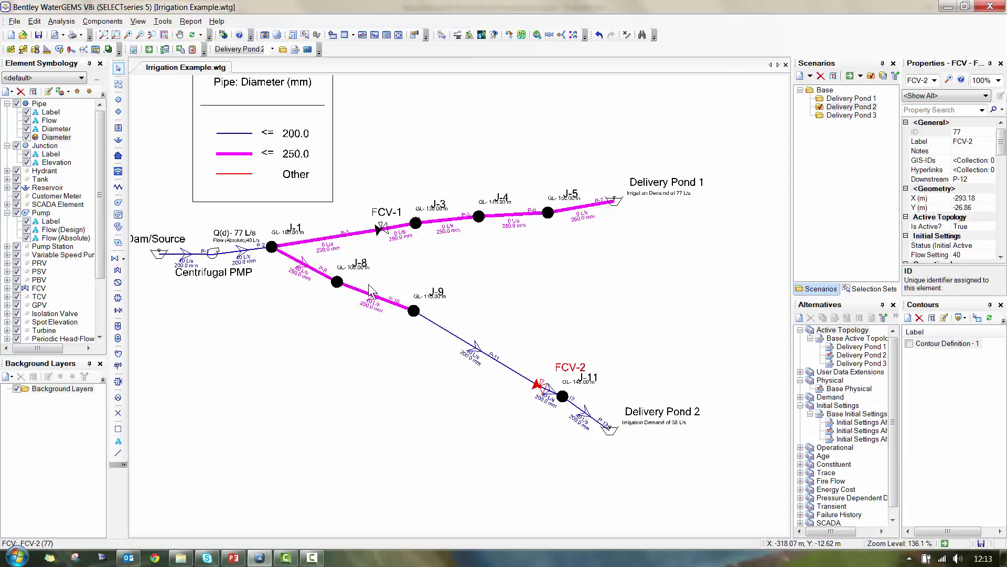
pyautogui.moveTo(328, 245)
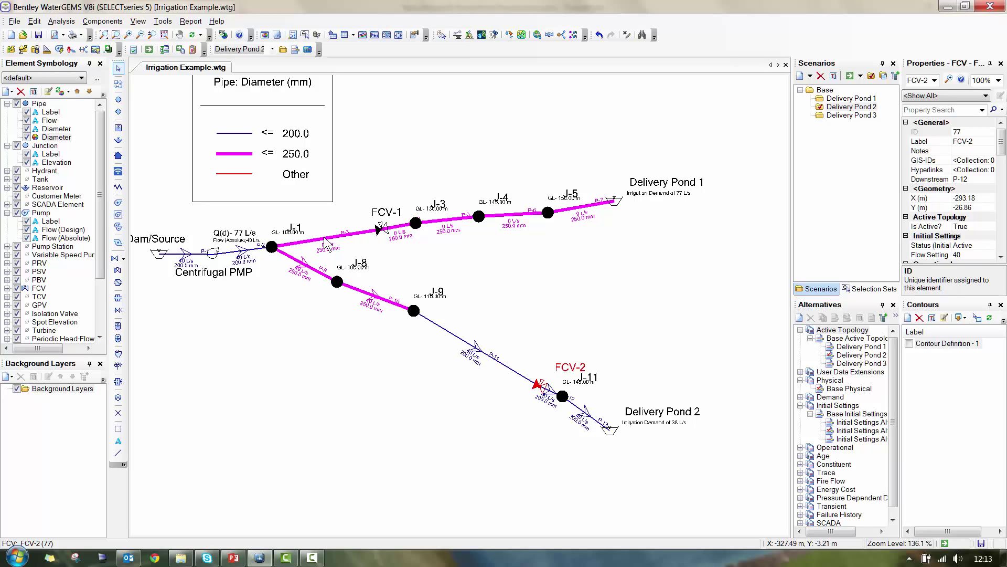
pyautogui.click(850, 115)
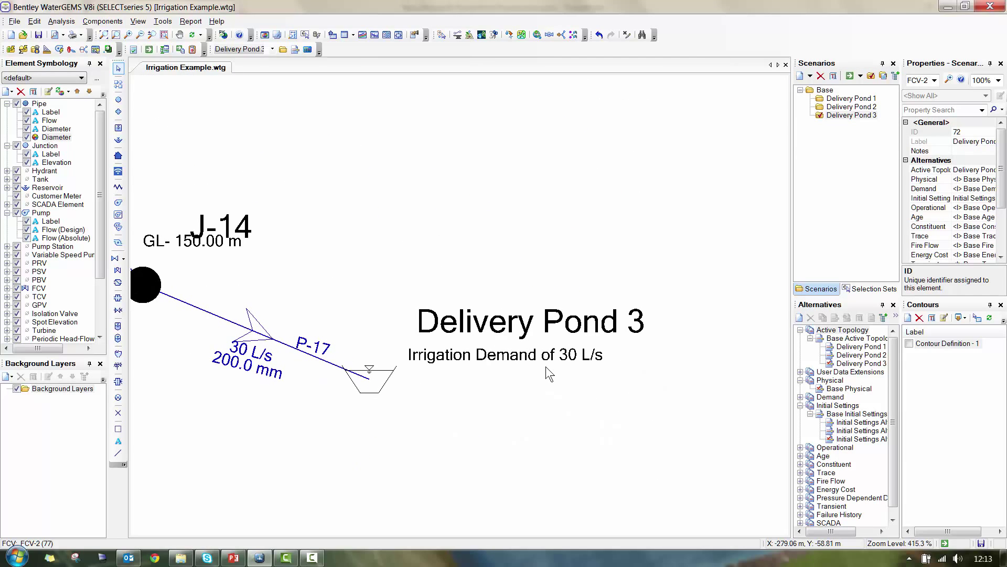
pyautogui.moveTo(554, 403)
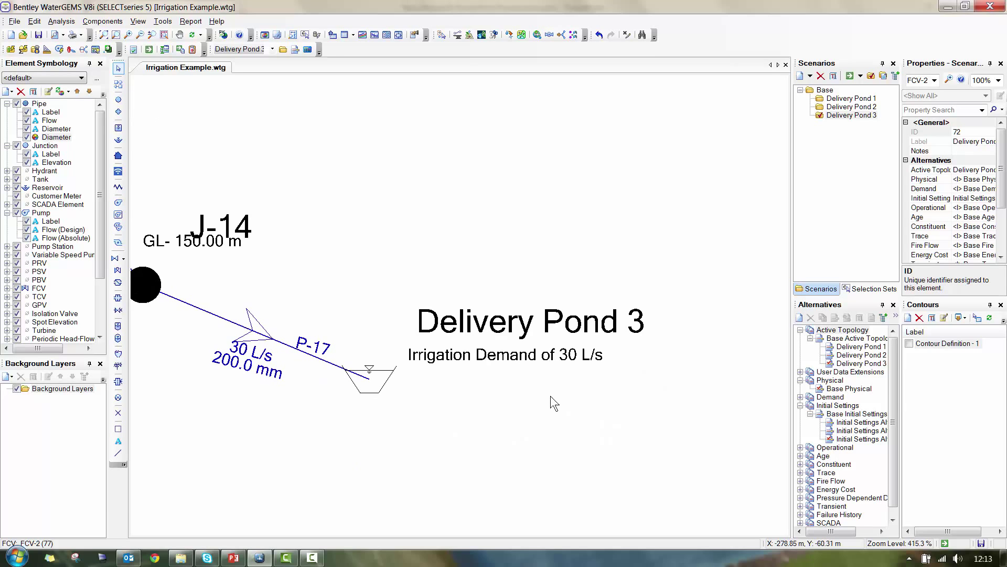
# Zoom out to the full Delivery Pond 3 network with the FCV-3, J-13 and J-14 branch.
pyautogui.scroll(-3)
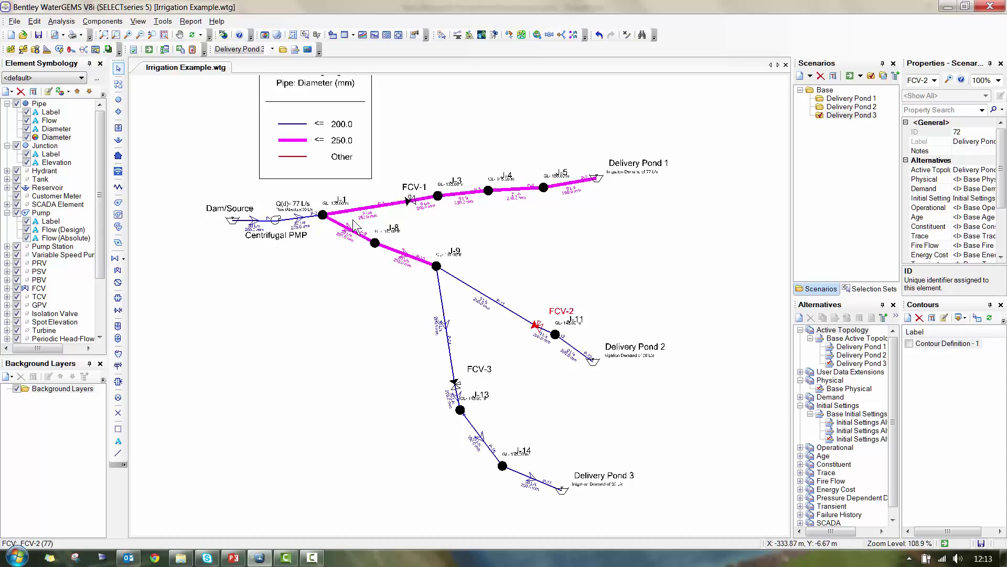
pyautogui.moveTo(586, 179)
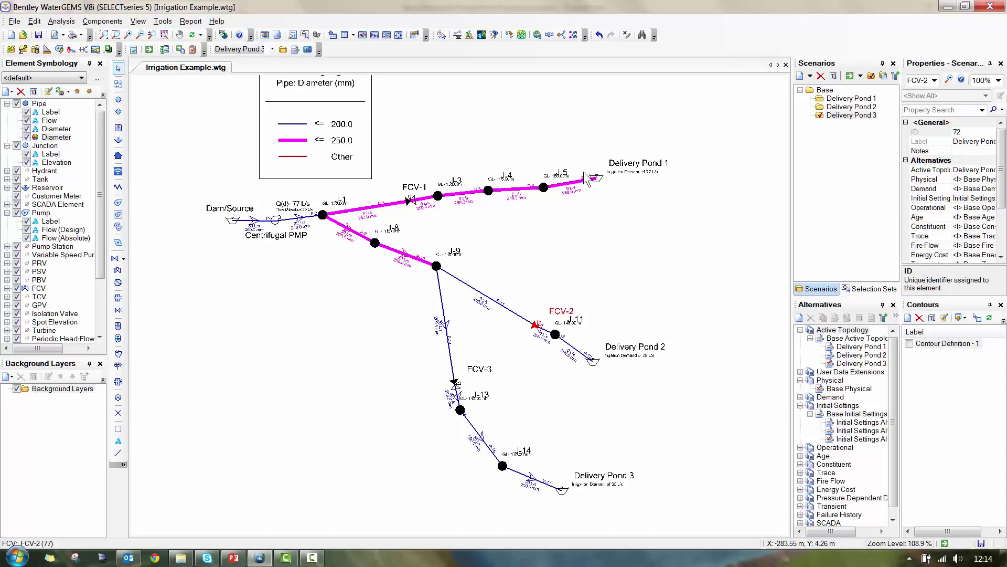
pyautogui.moveTo(589, 361)
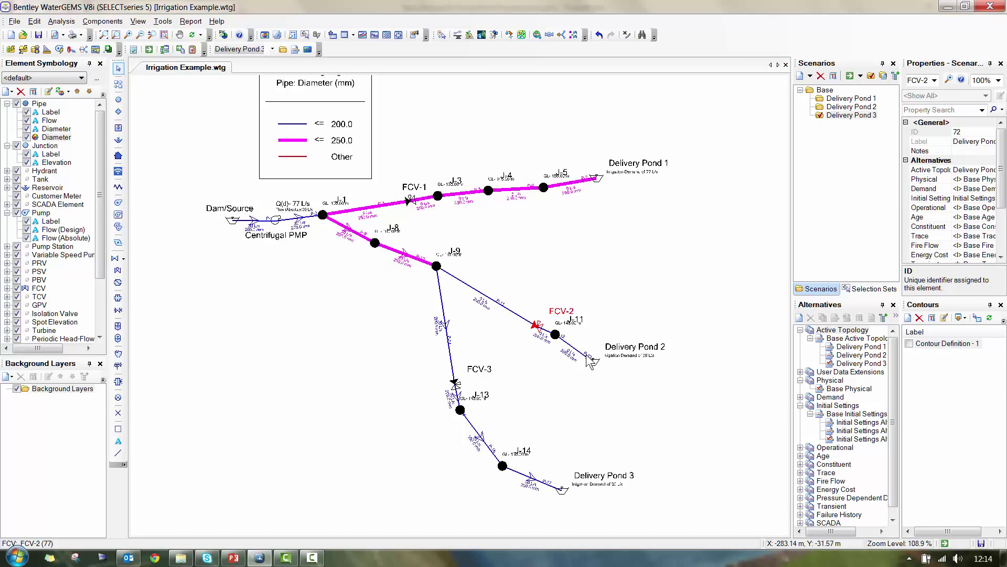
pyautogui.moveTo(551, 451)
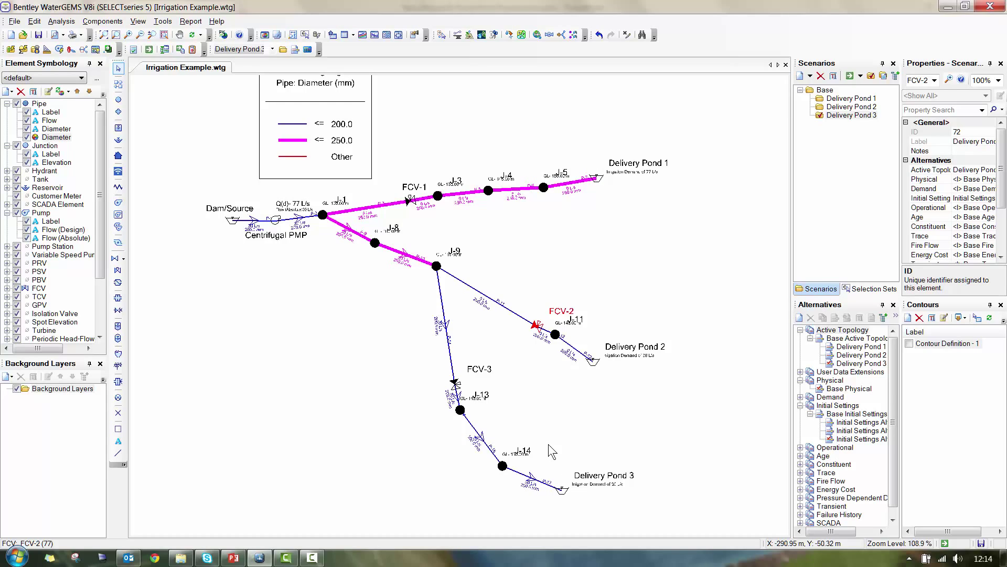
pyautogui.moveTo(837, 110)
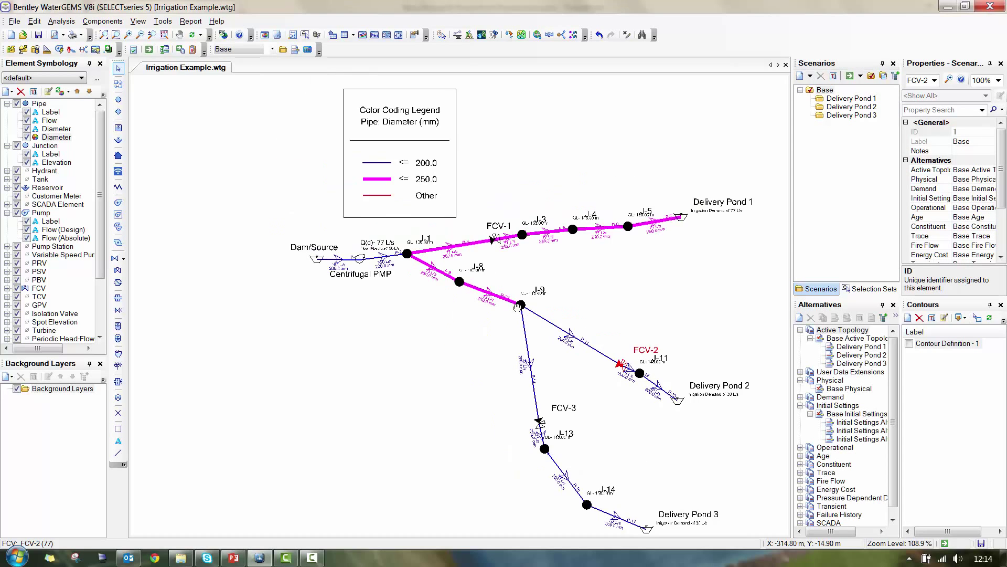
# Zoom over the Base scenario network showing all three delivery-pond branches with elevation contours.
pyautogui.scroll(3)
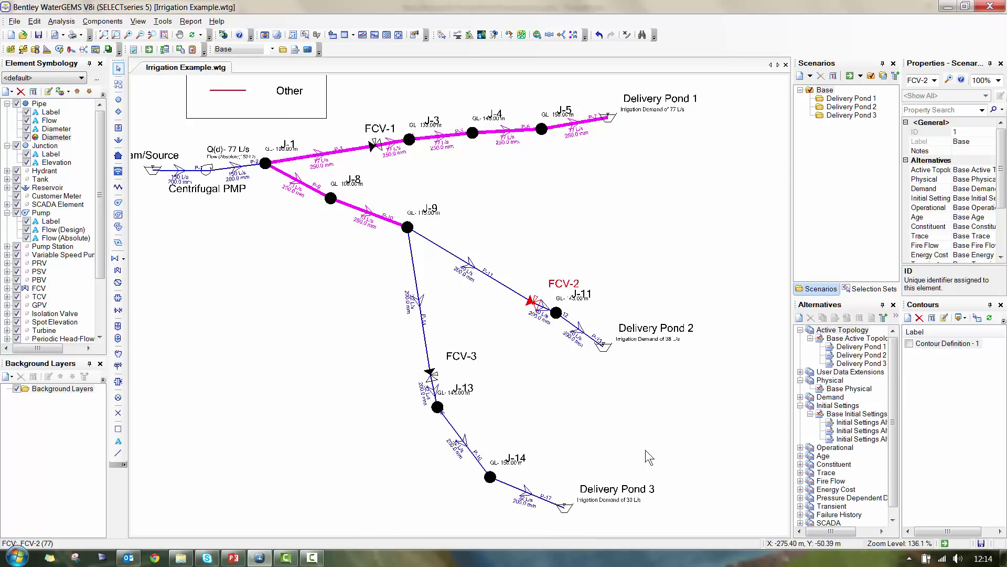
pyautogui.scroll(-3)
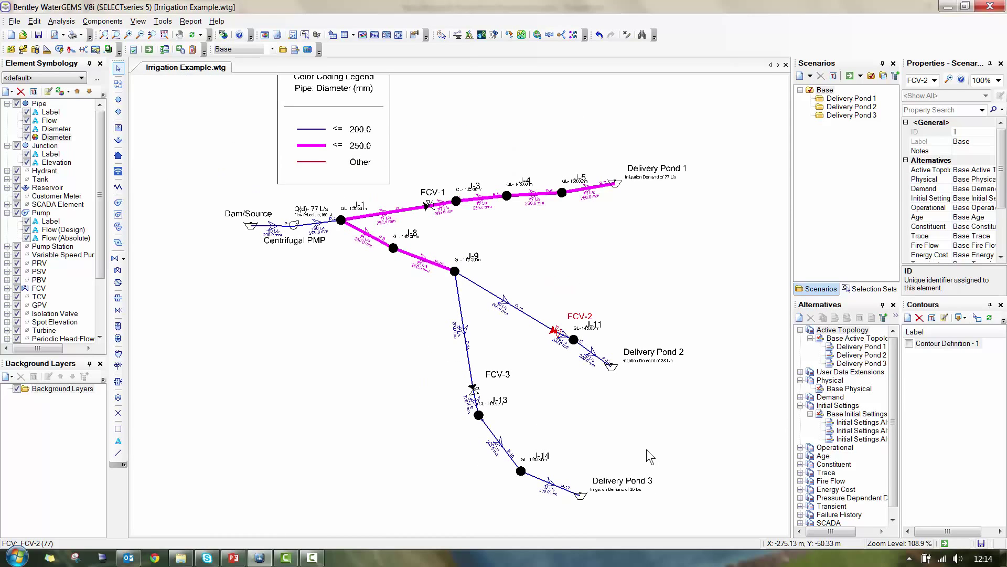
pyautogui.moveTo(872, 367)
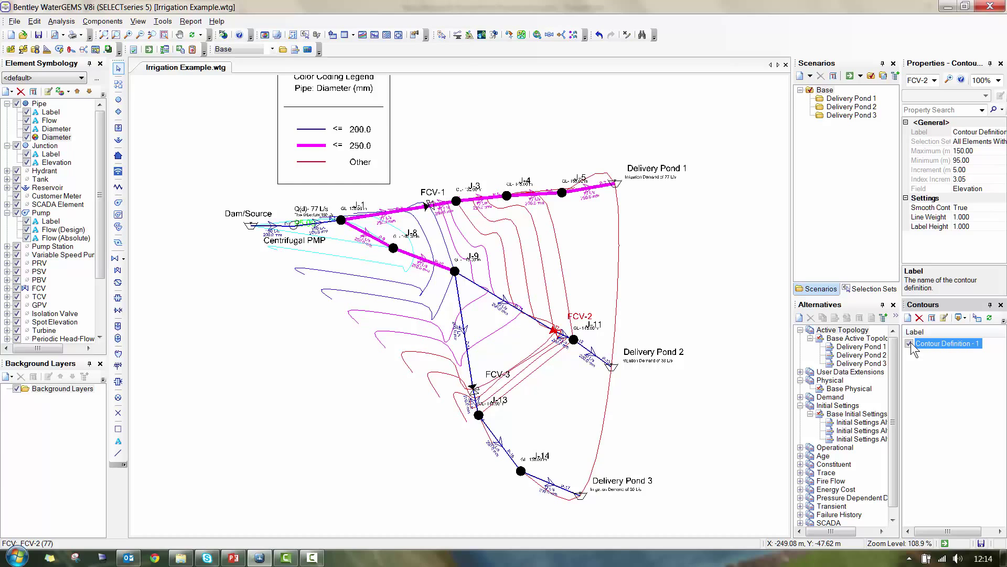
pyautogui.moveTo(376, 35)
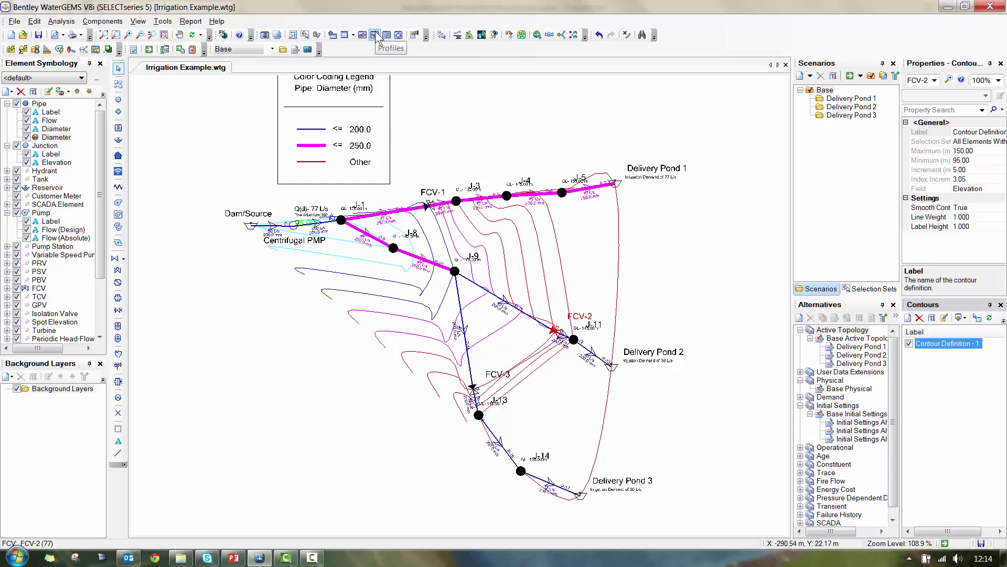
# Plot Profile - 1: hydraulic grade and elevation from Dam/Source through FCV-2 to Delivery Pond 2.
pyautogui.click(374, 35)
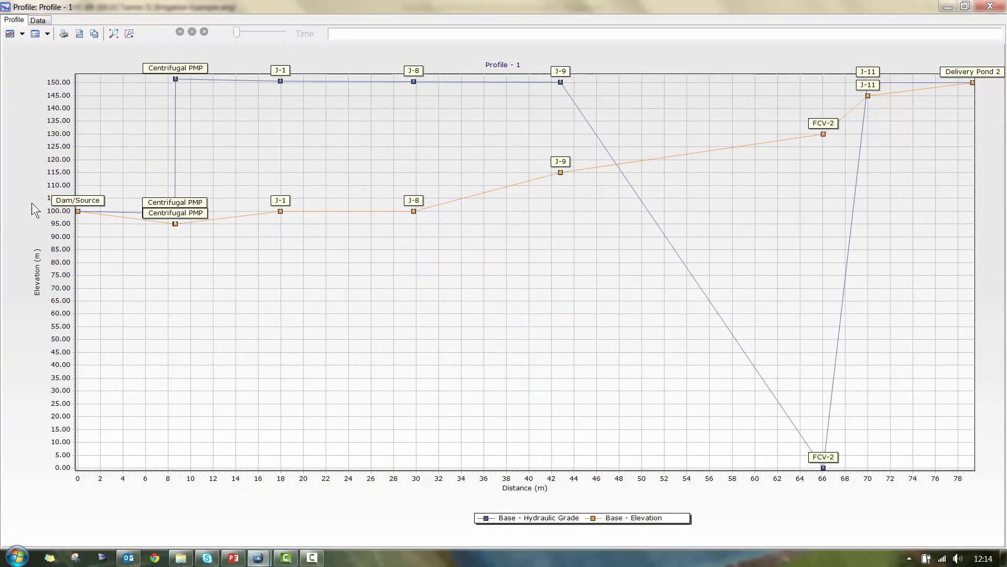
pyautogui.moveTo(82, 217)
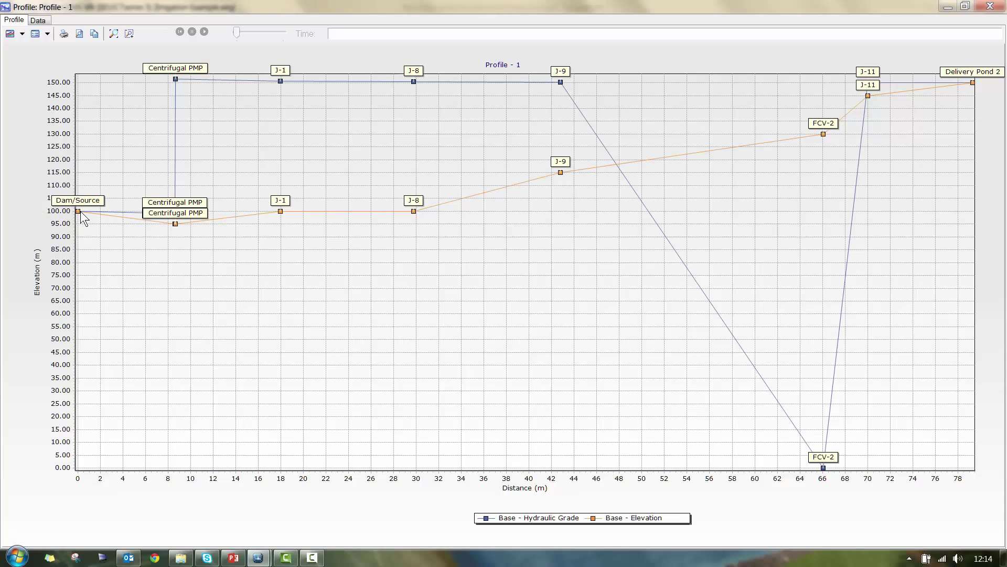
pyautogui.moveTo(147, 215)
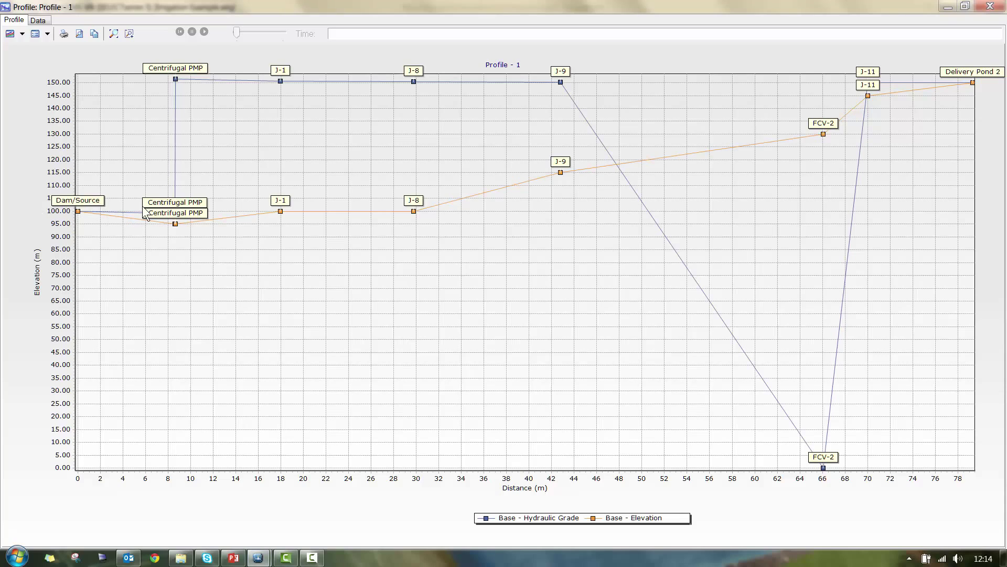
pyautogui.moveTo(508, 197)
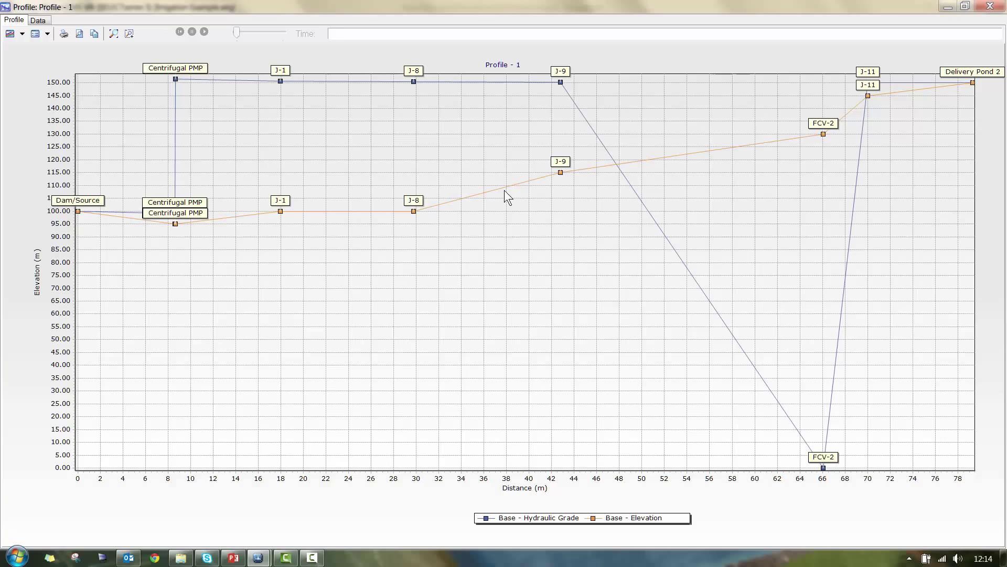
pyautogui.moveTo(624, 182)
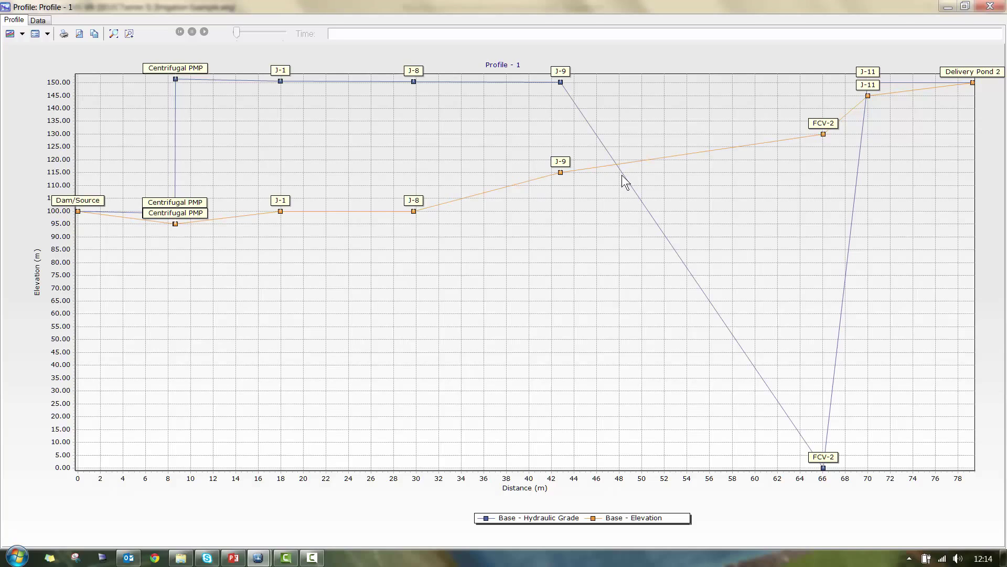
pyautogui.moveTo(396, 197)
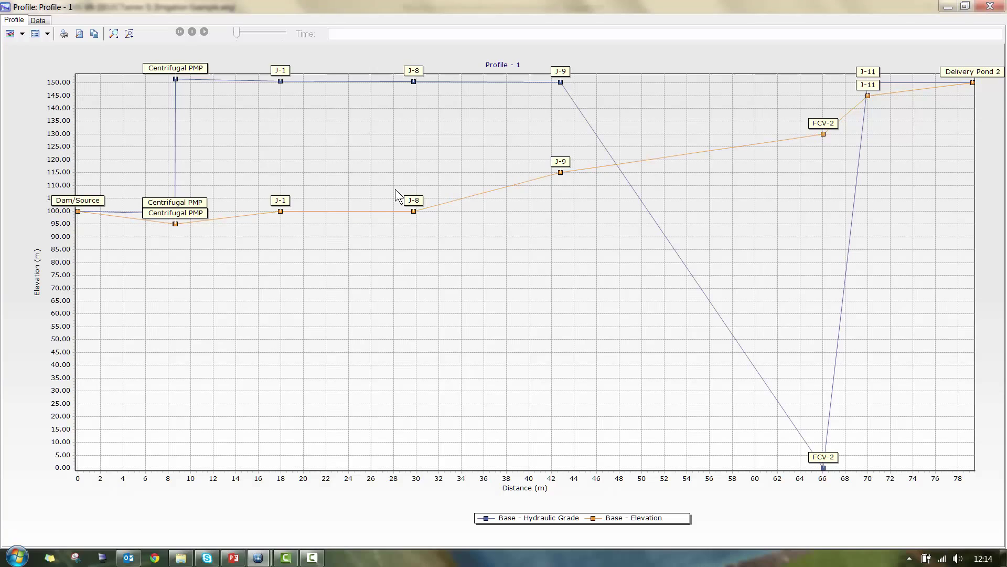
pyautogui.moveTo(168, 226)
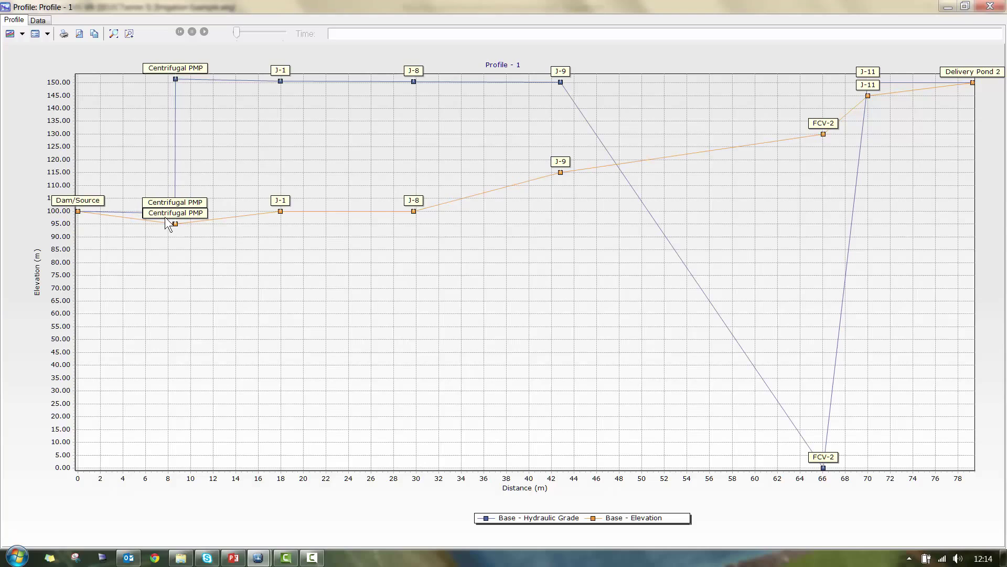
pyautogui.moveTo(175, 228)
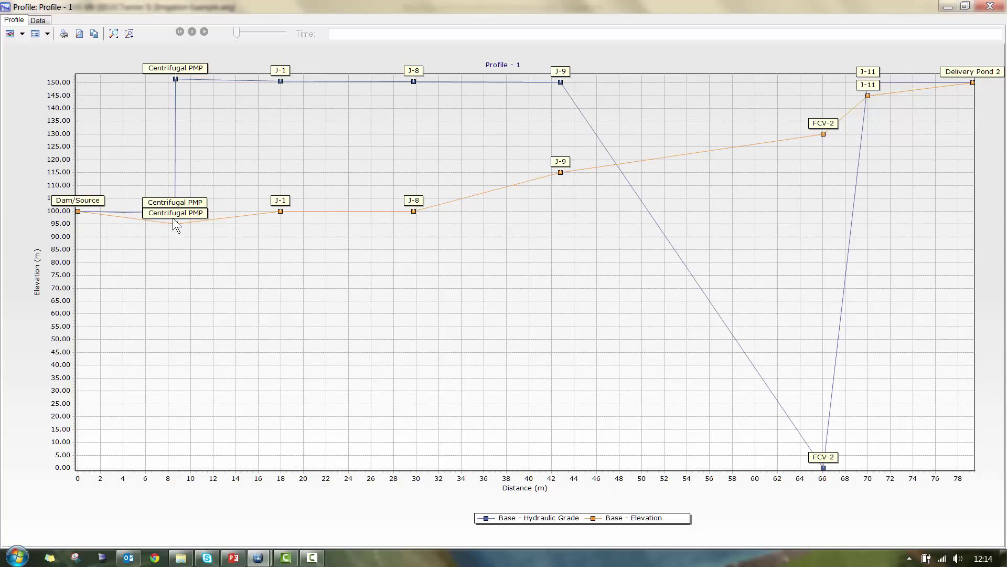
pyautogui.moveTo(178, 88)
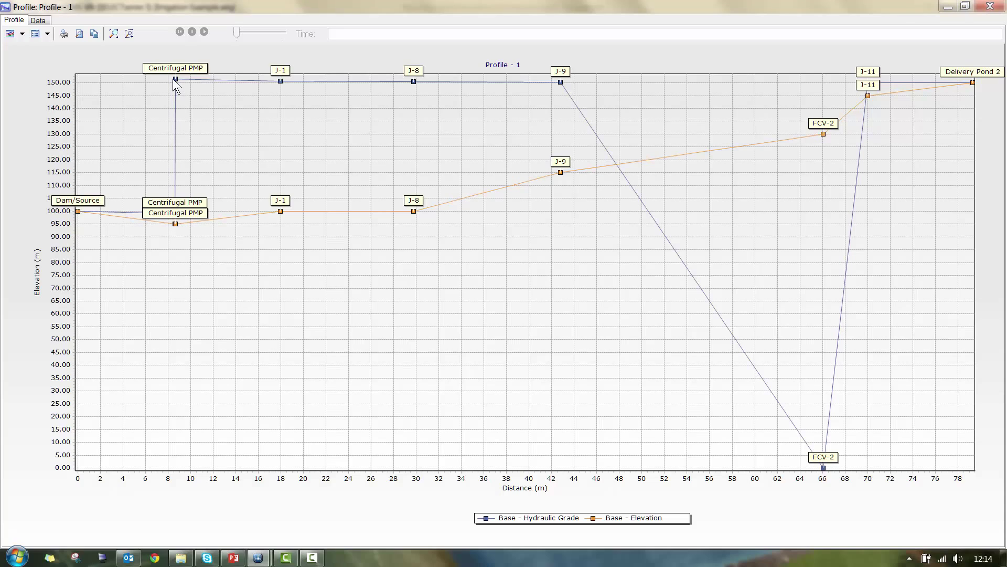
pyautogui.moveTo(185, 94)
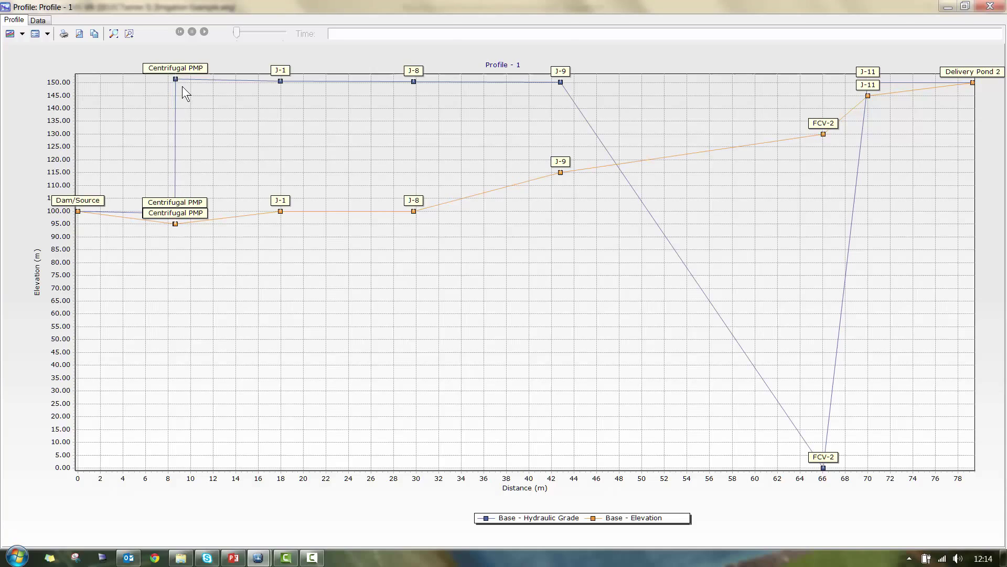
pyautogui.moveTo(375, 92)
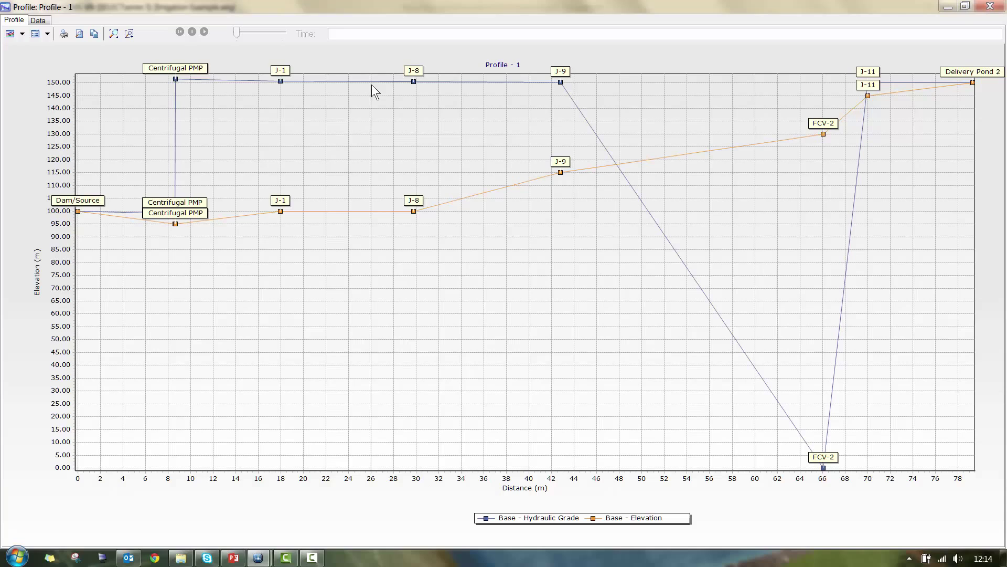
pyautogui.moveTo(564, 90)
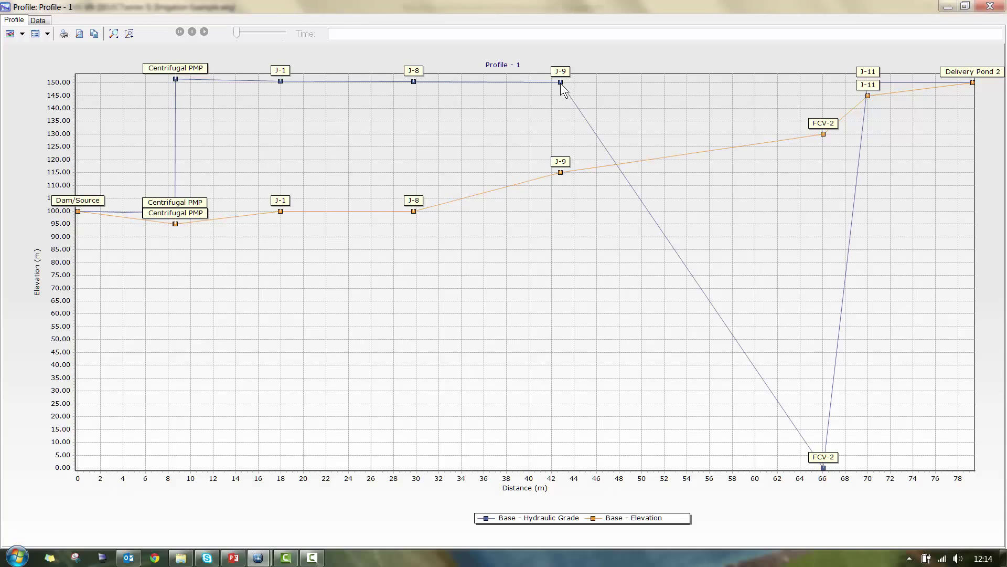
pyautogui.moveTo(818, 422)
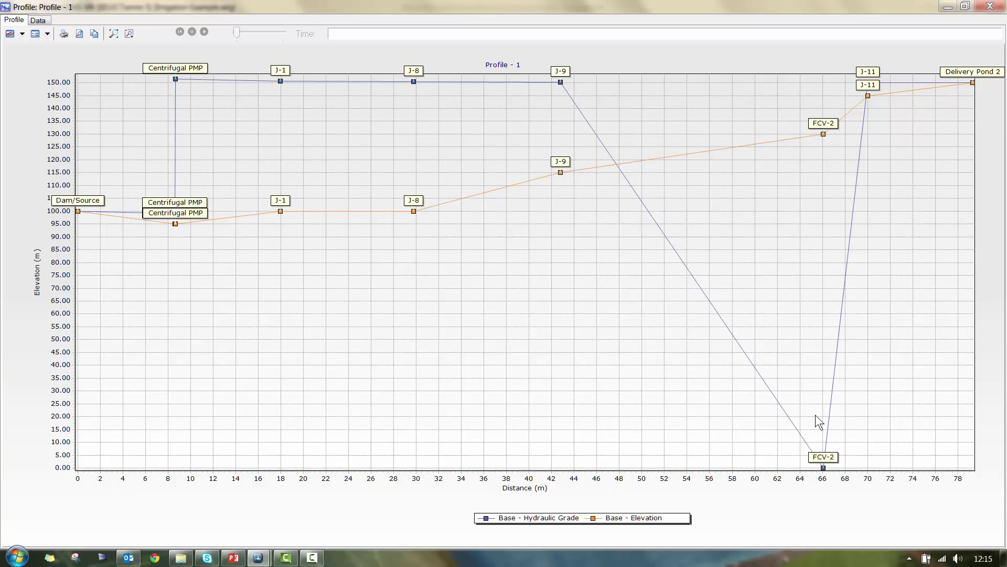
pyautogui.moveTo(861, 123)
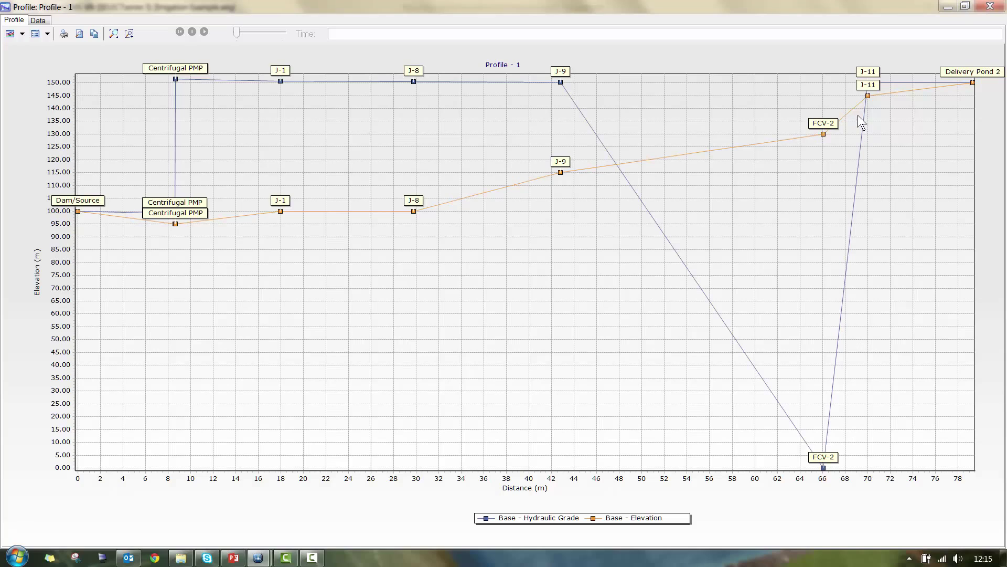
pyautogui.moveTo(975, 90)
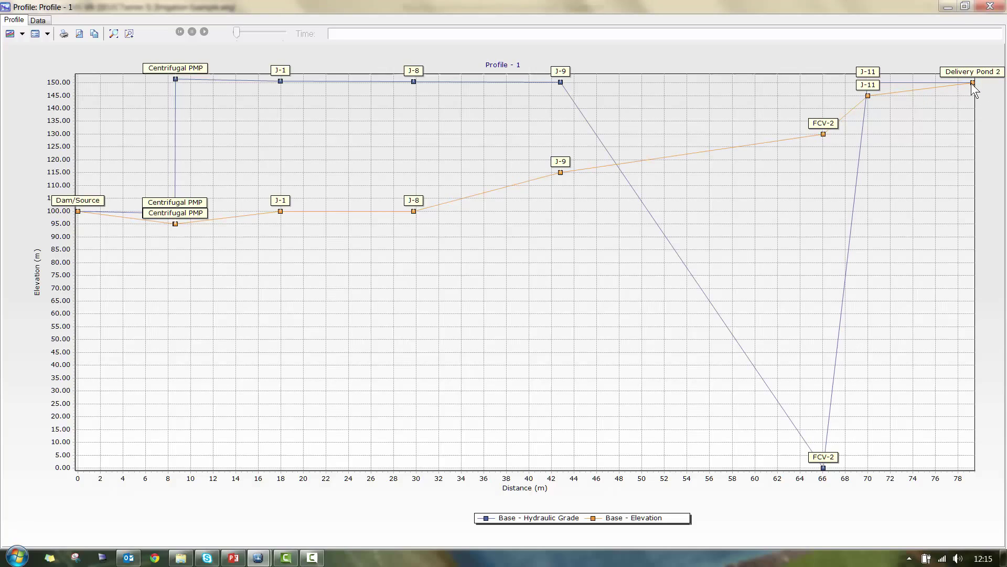
pyautogui.moveTo(975, 90)
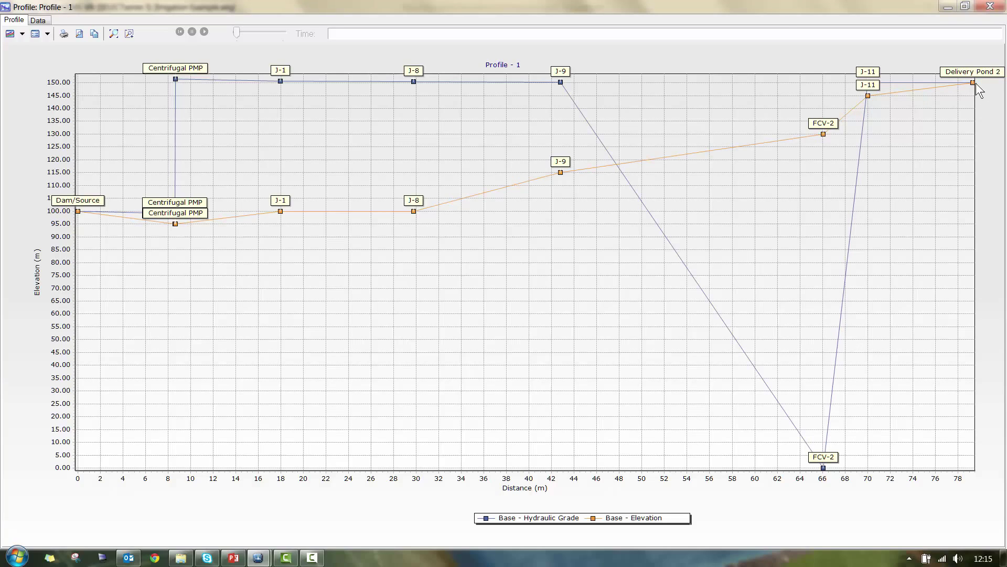
pyautogui.moveTo(963, 54)
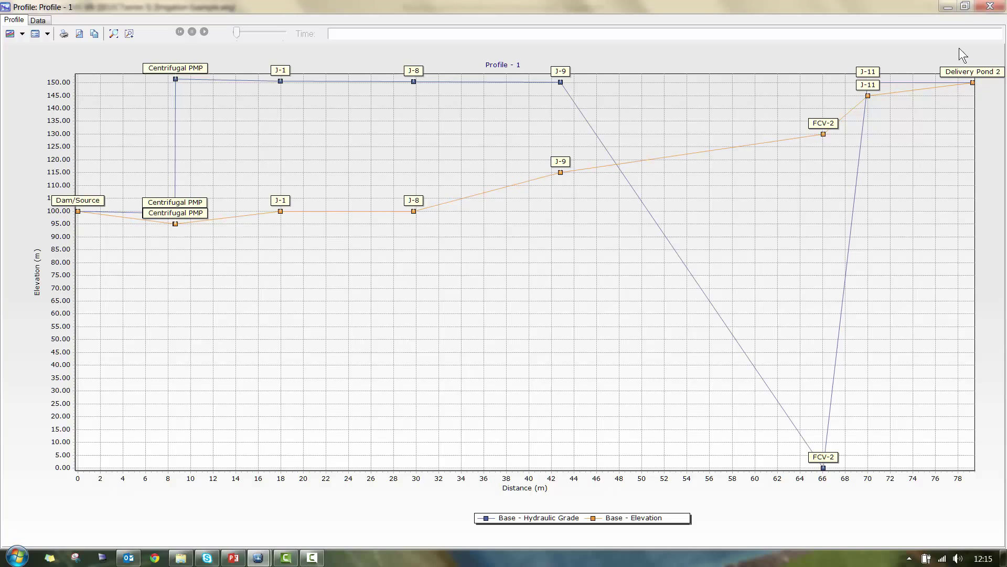